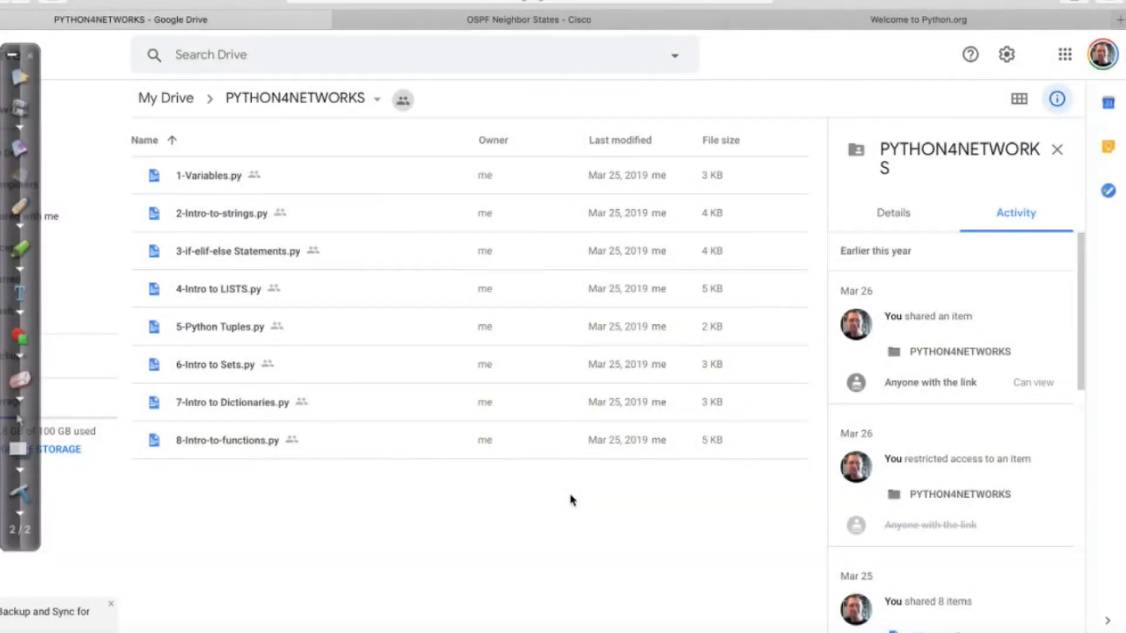
mouse_move(211, 180)
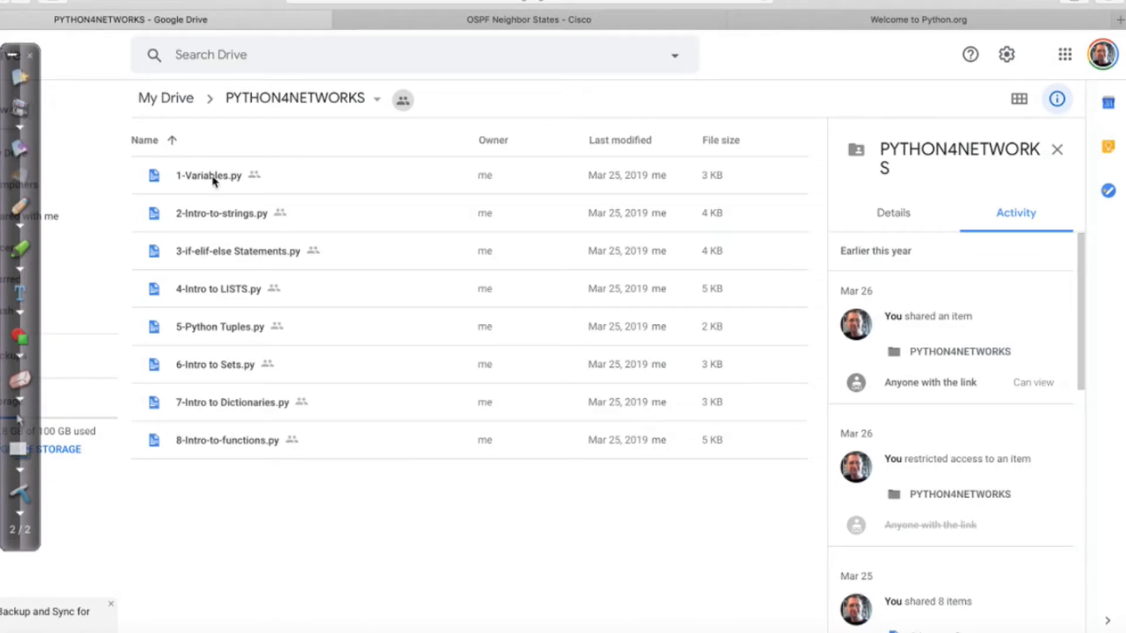
Select 1-Variables.py in PYTHON4NETWORKS to review its sharing and upload activity
right_click(208, 176)
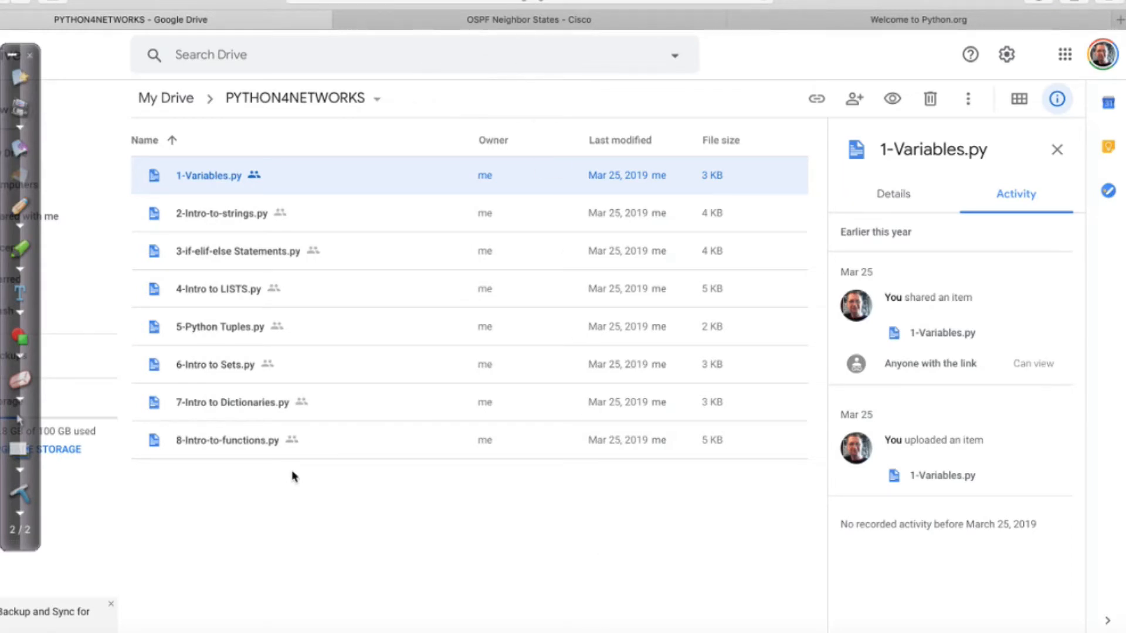
mouse_move(695, 141)
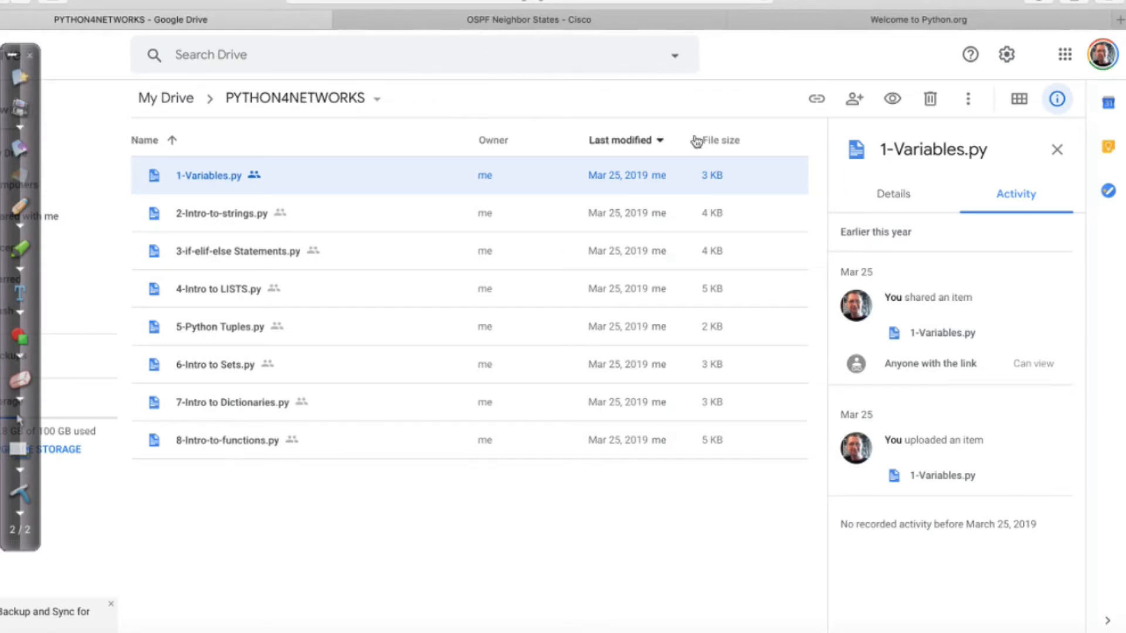
left_click(964, 20)
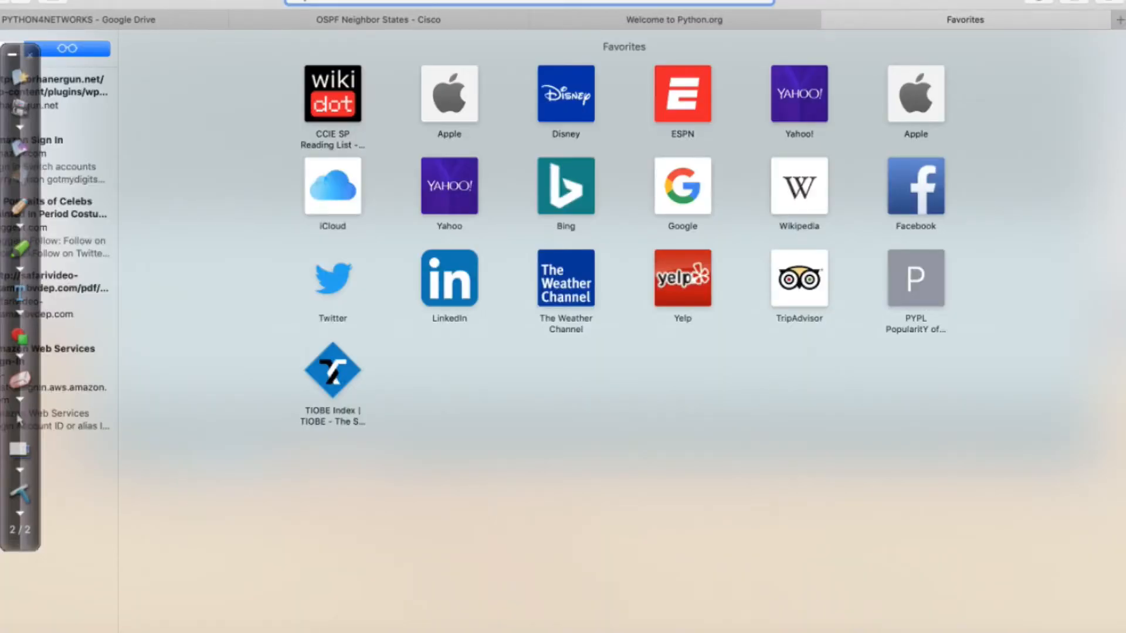
Search 'sublime text' in the address bar and browse sublimetext.com's feature demos
type("sublin")
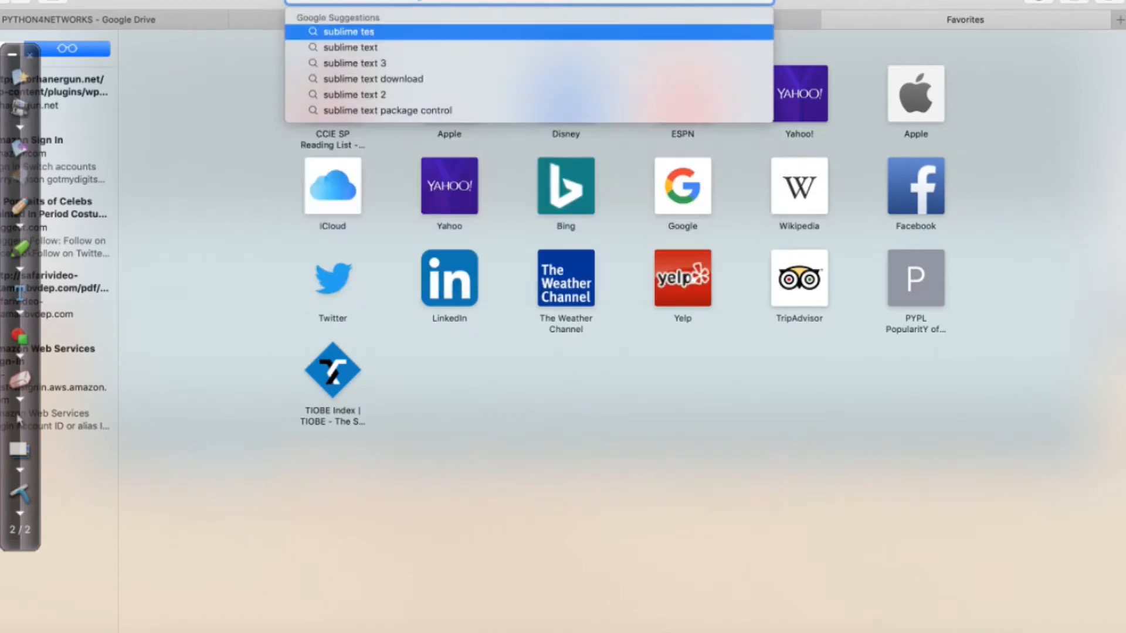
type("t")
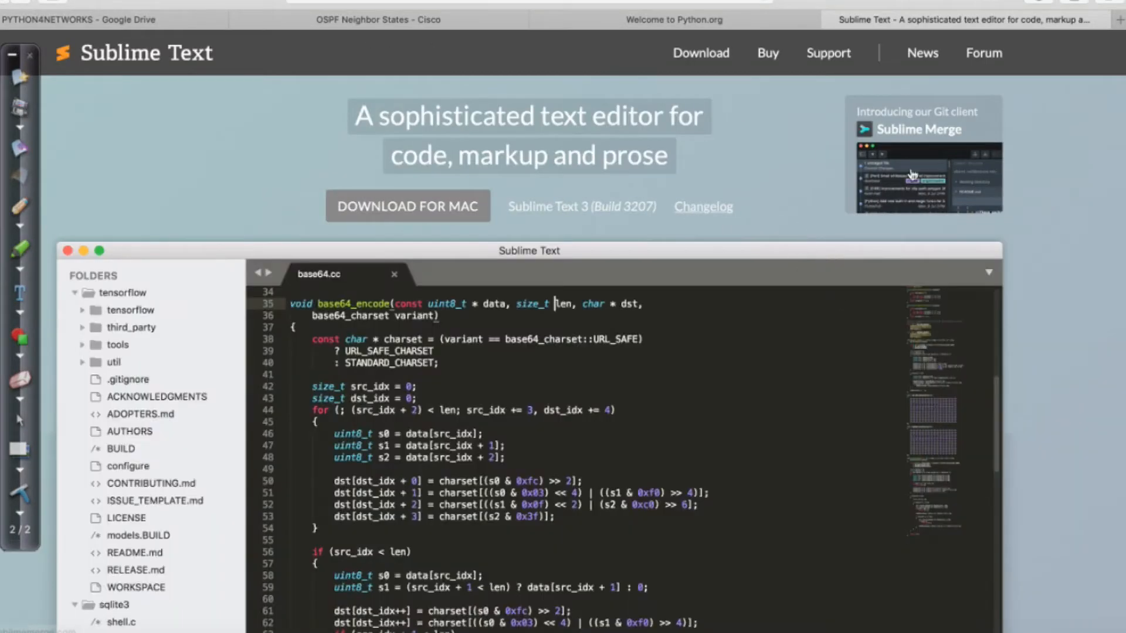
scroll("down", 3)
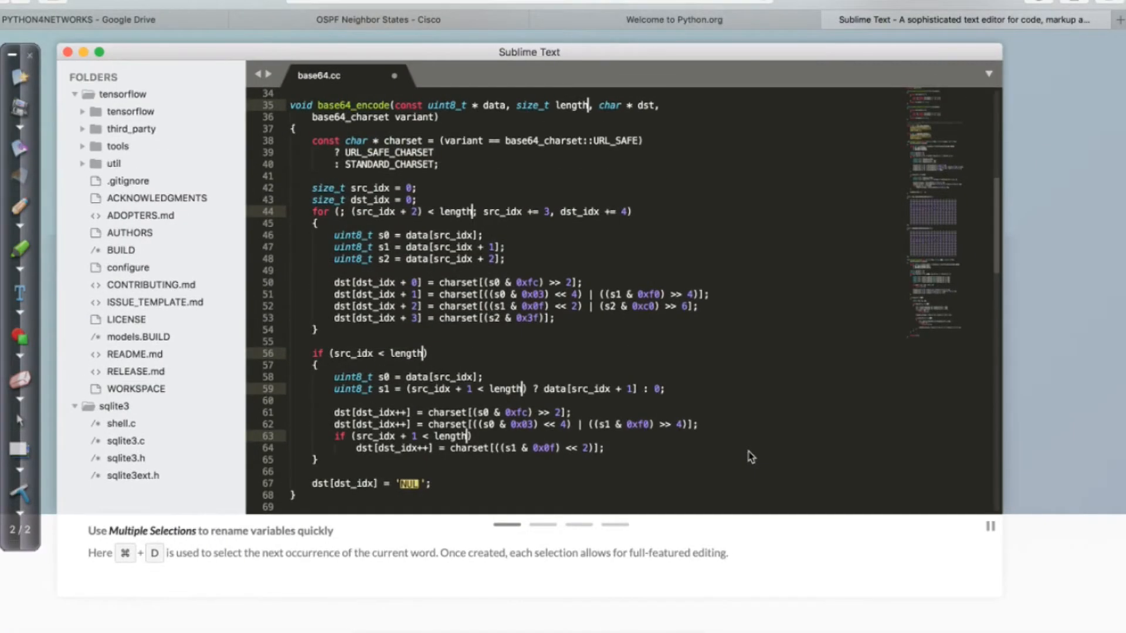
type("len")
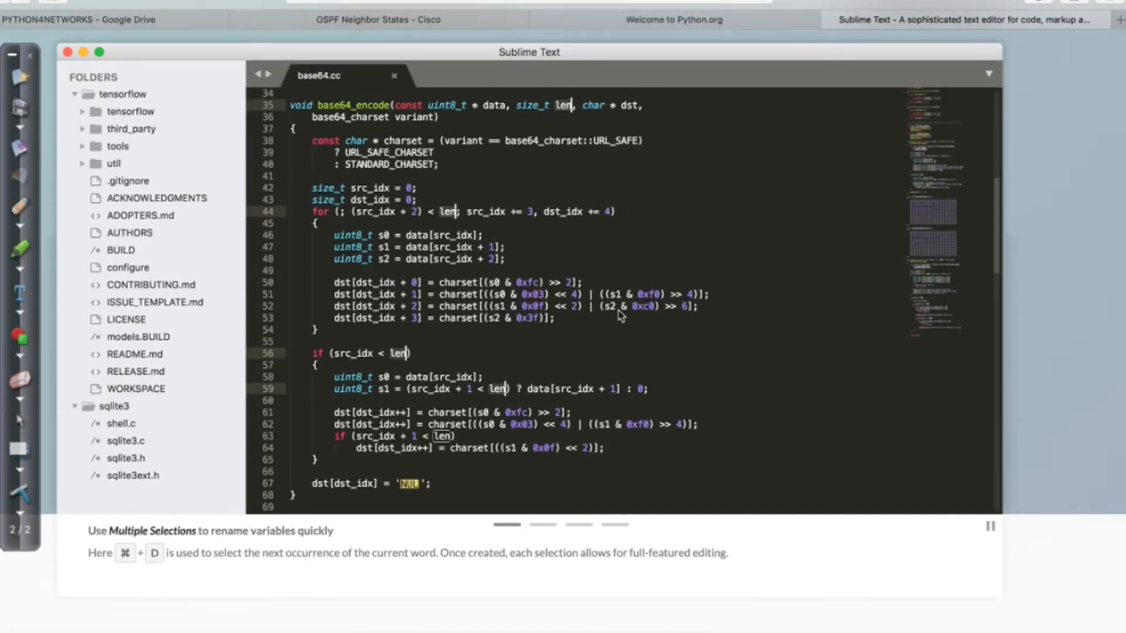
type("gth")
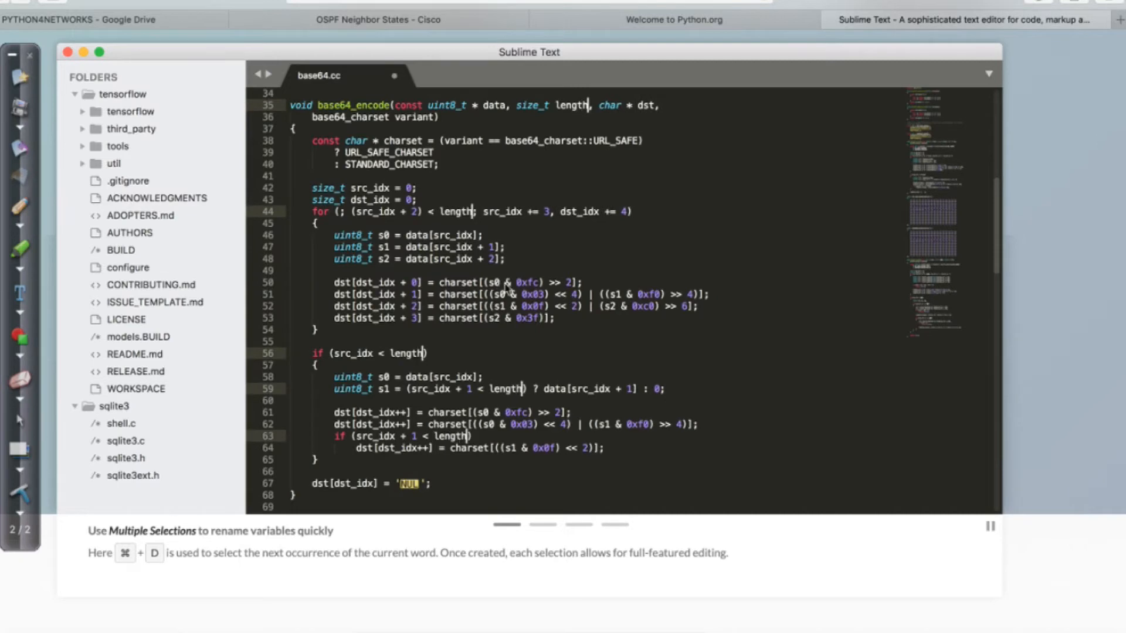
mouse_move(485, 316)
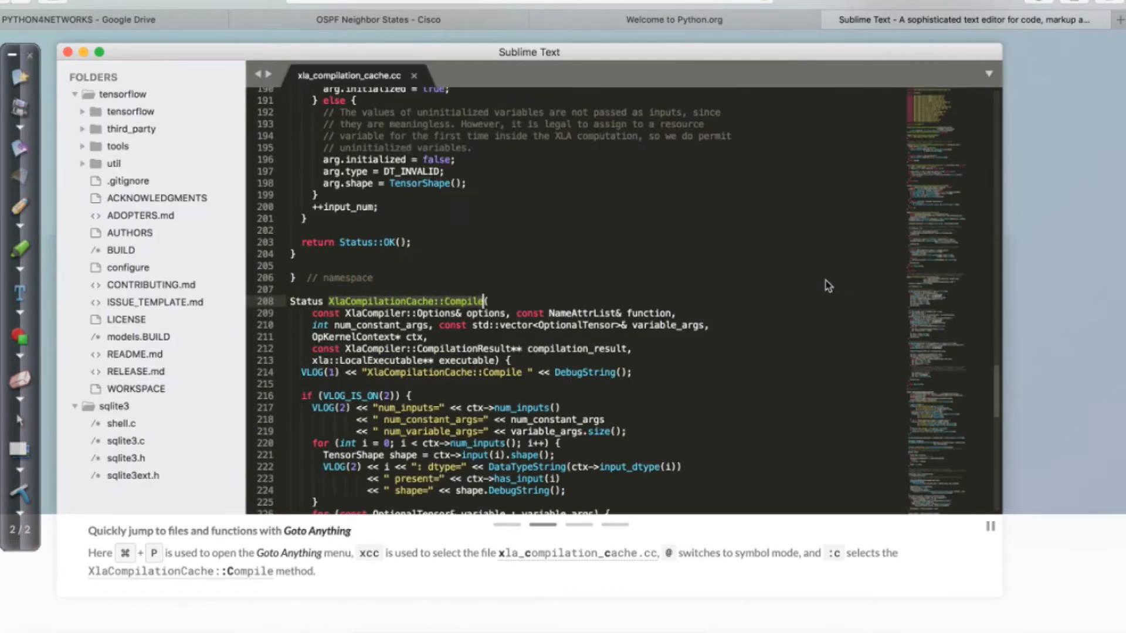
left_click(413, 74)
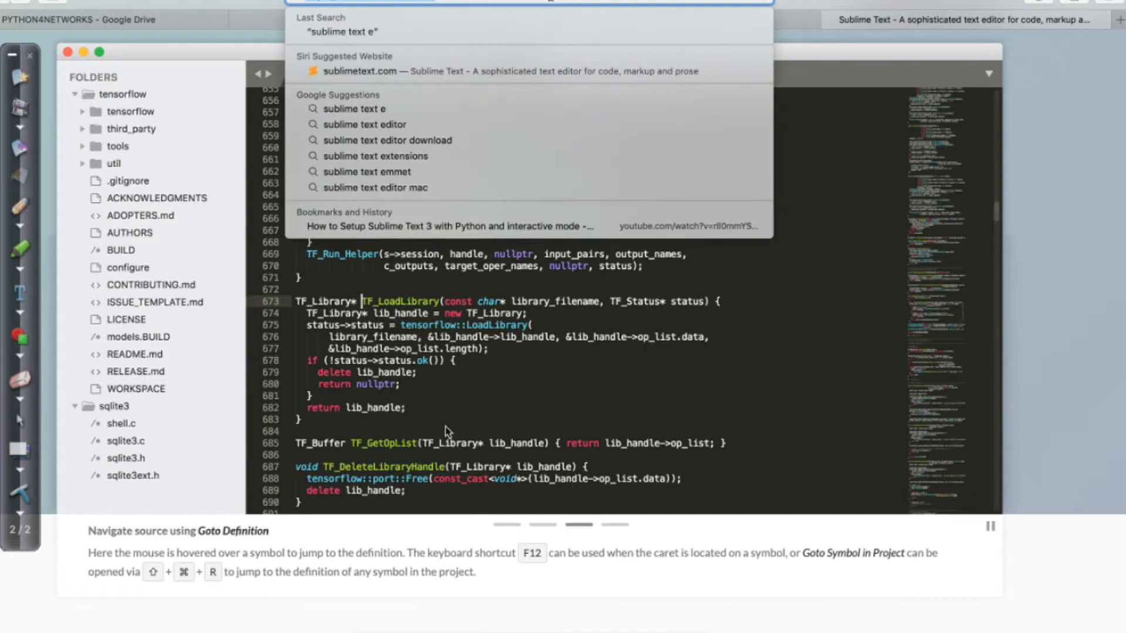
type("visu")
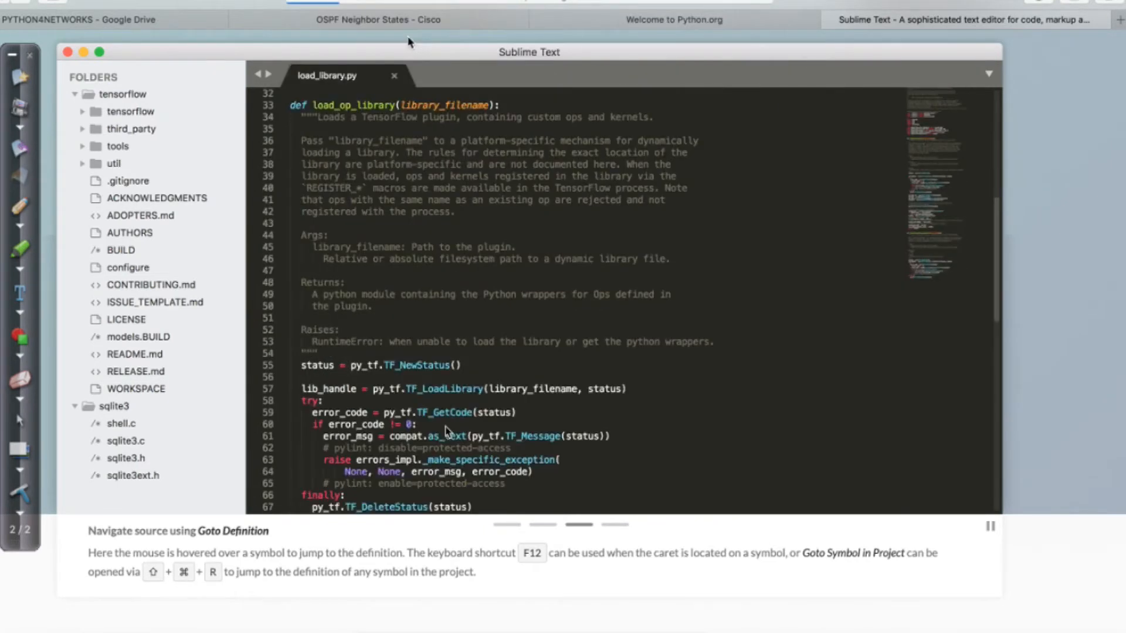
Open the Visual Studio Code Wikipedia article and enlarge its infobox editor screenshot
left_click(965, 20)
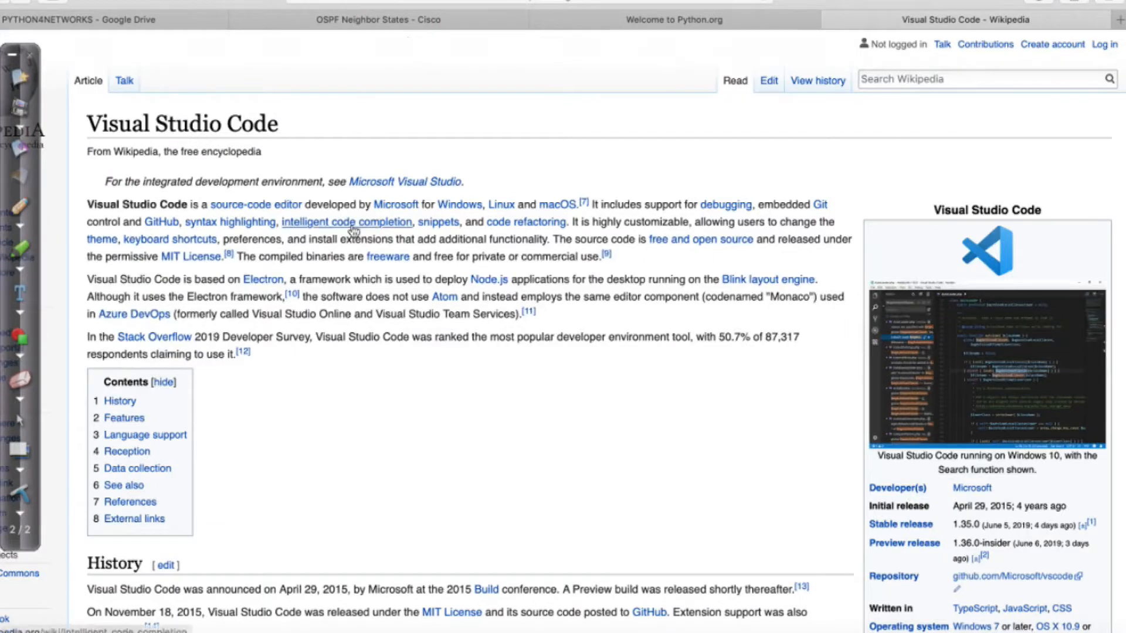
mouse_move(869, 456)
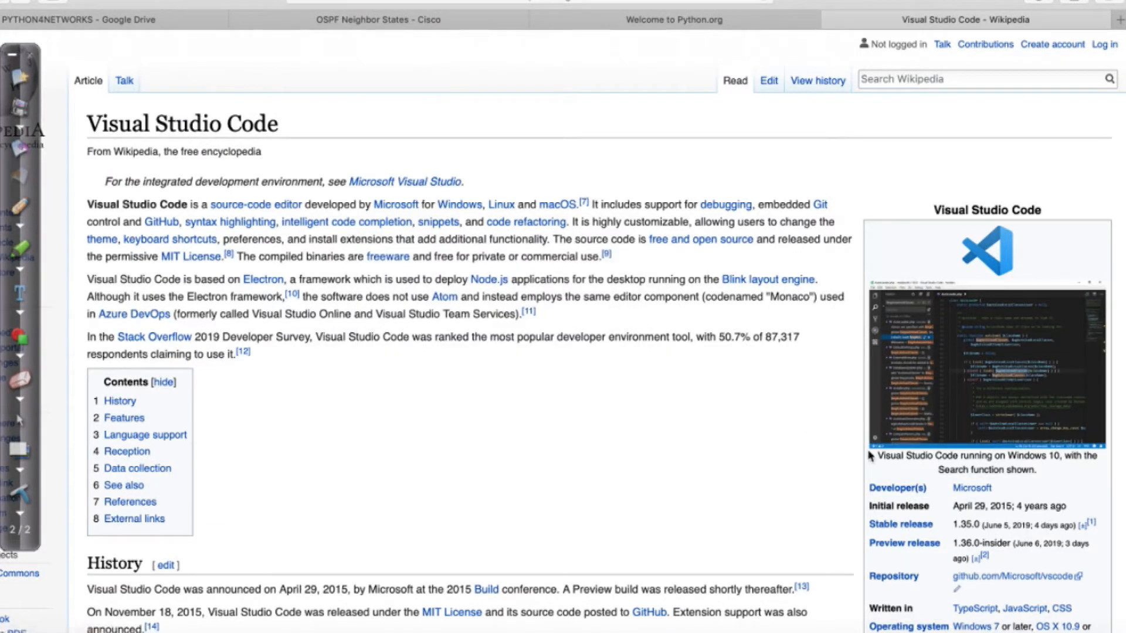
mouse_move(822, 440)
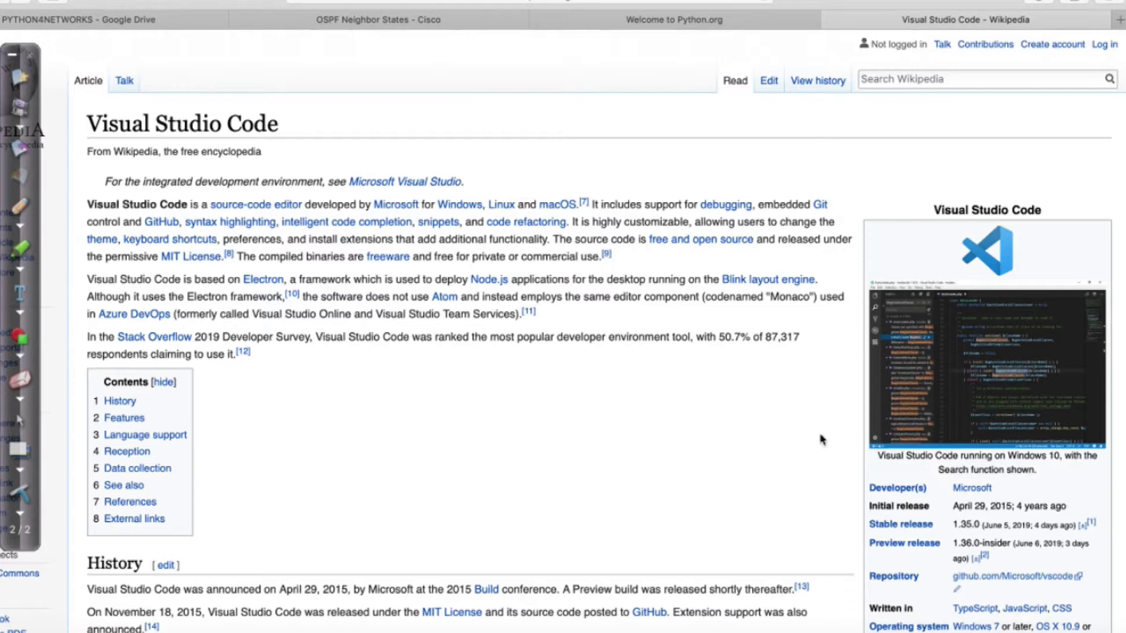
mouse_move(968, 358)
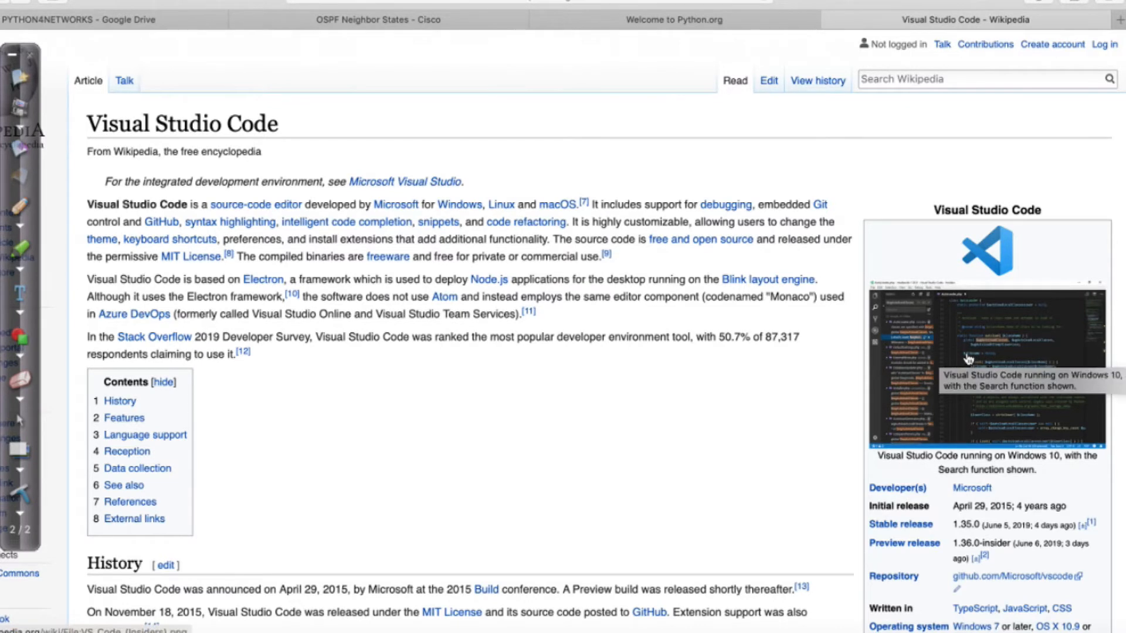
left_click(985, 344)
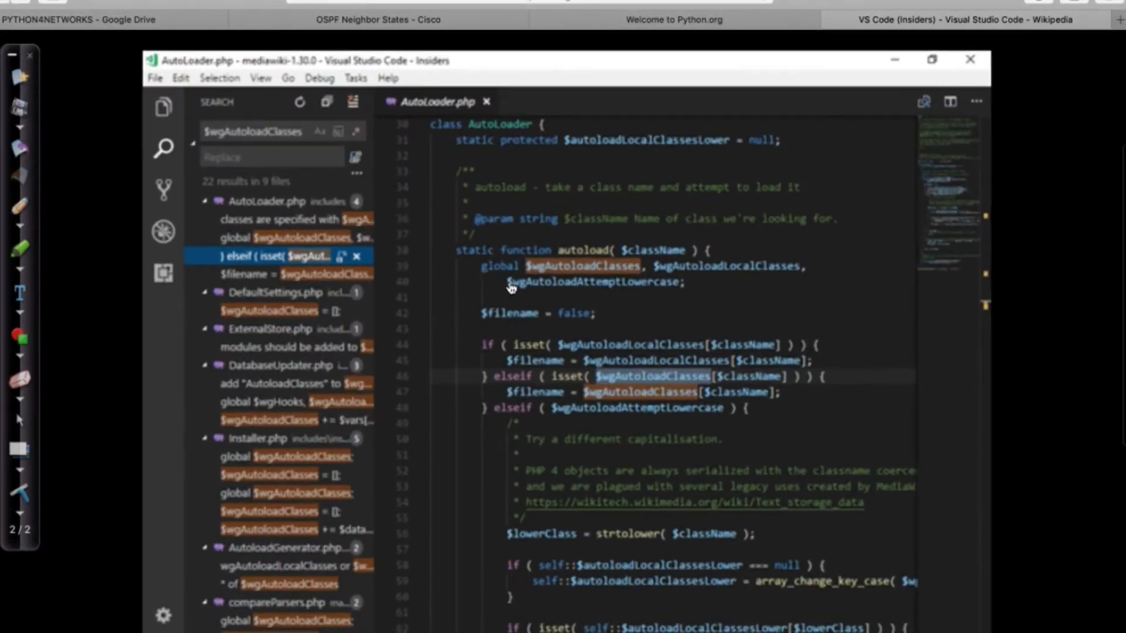
mouse_move(556, 316)
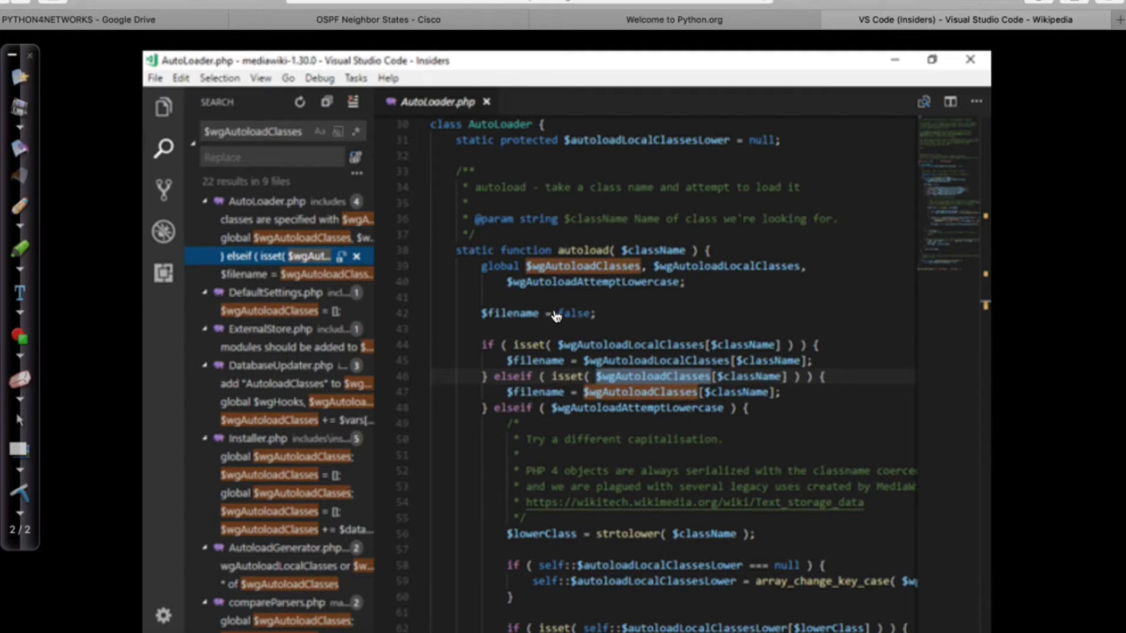
mouse_move(469, 175)
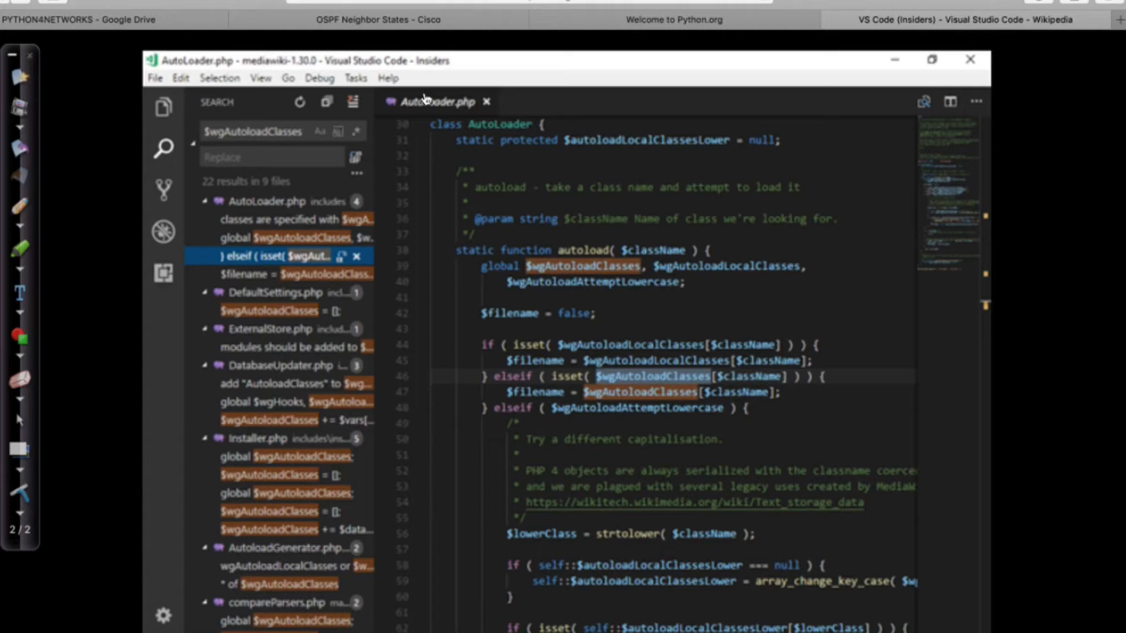
mouse_move(352, 3)
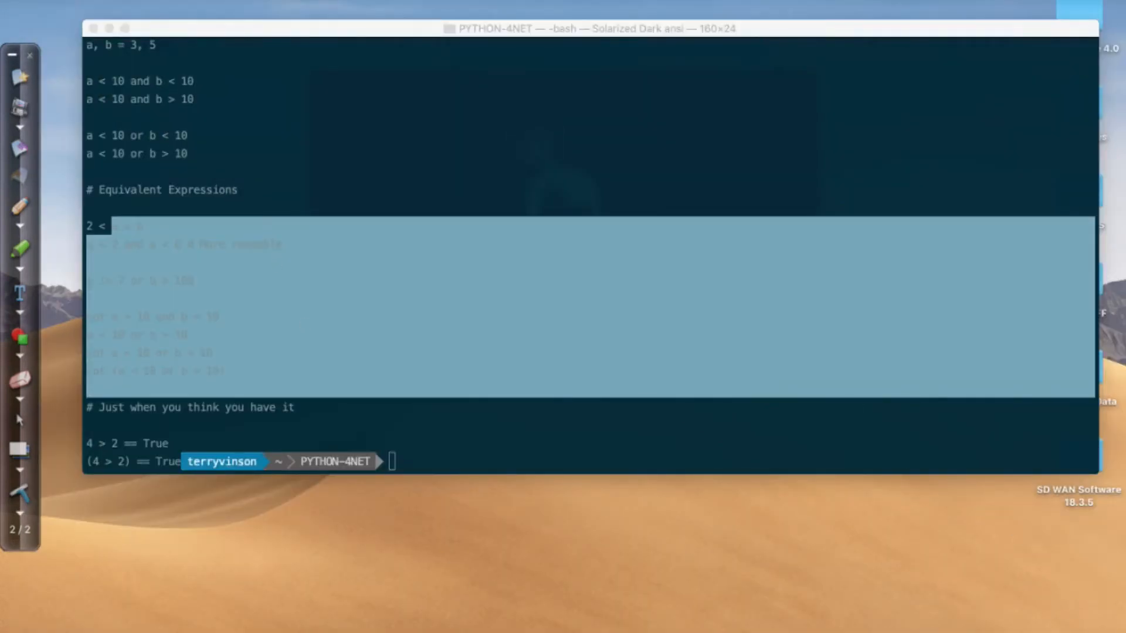
Search Spotlight for 'visual Studio Code' to surface it as the top hit
type("visual Studio Code")
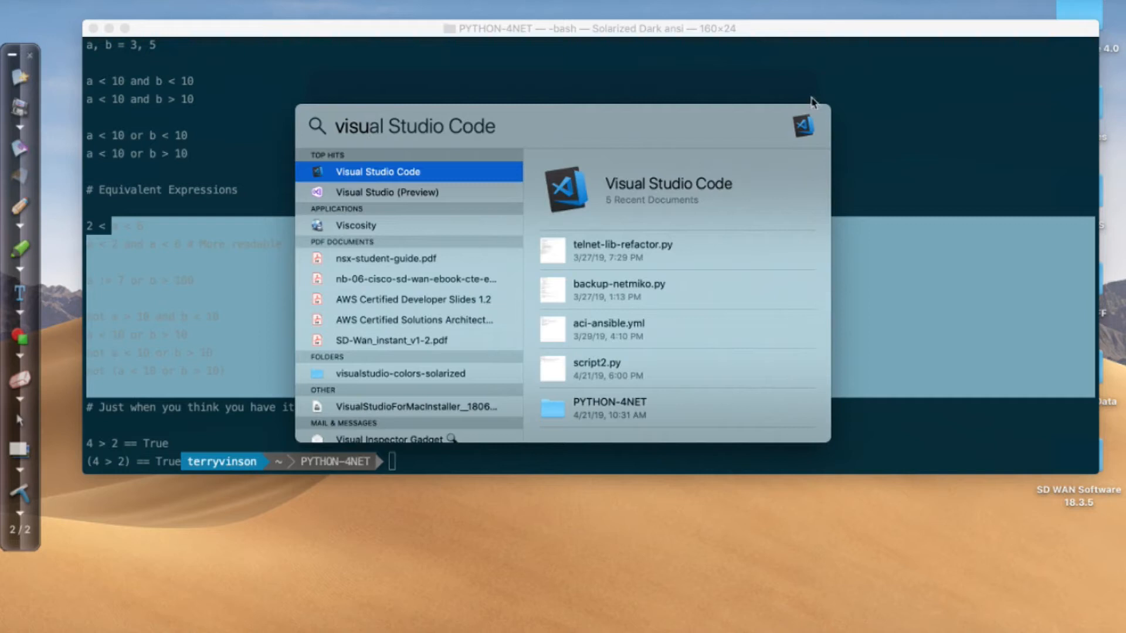
mouse_move(384, 173)
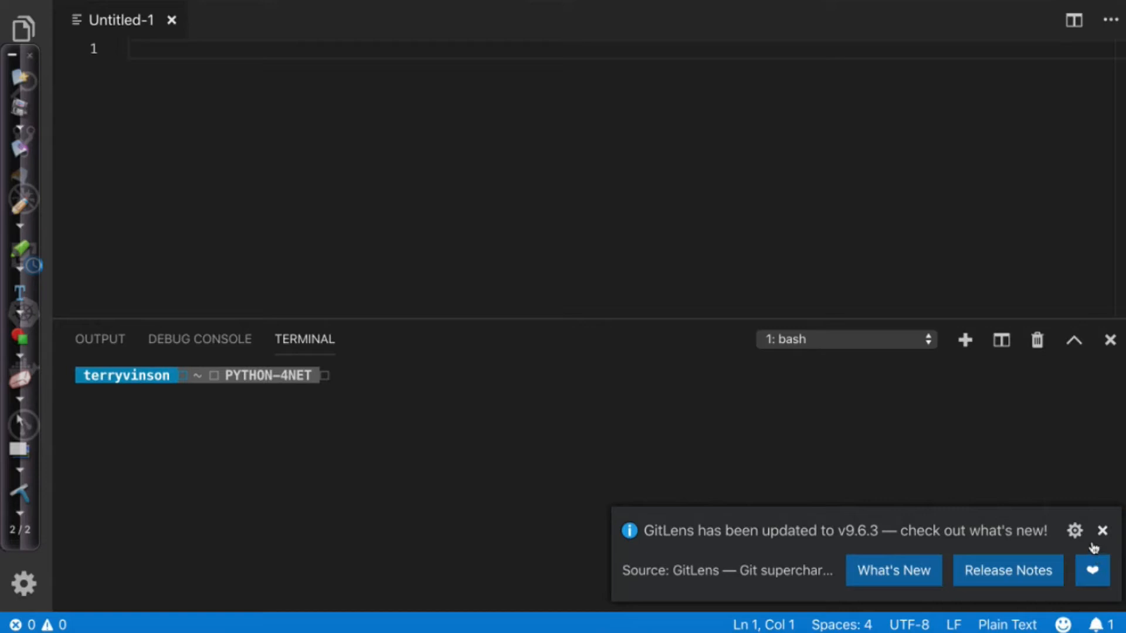
left_click(1102, 530)
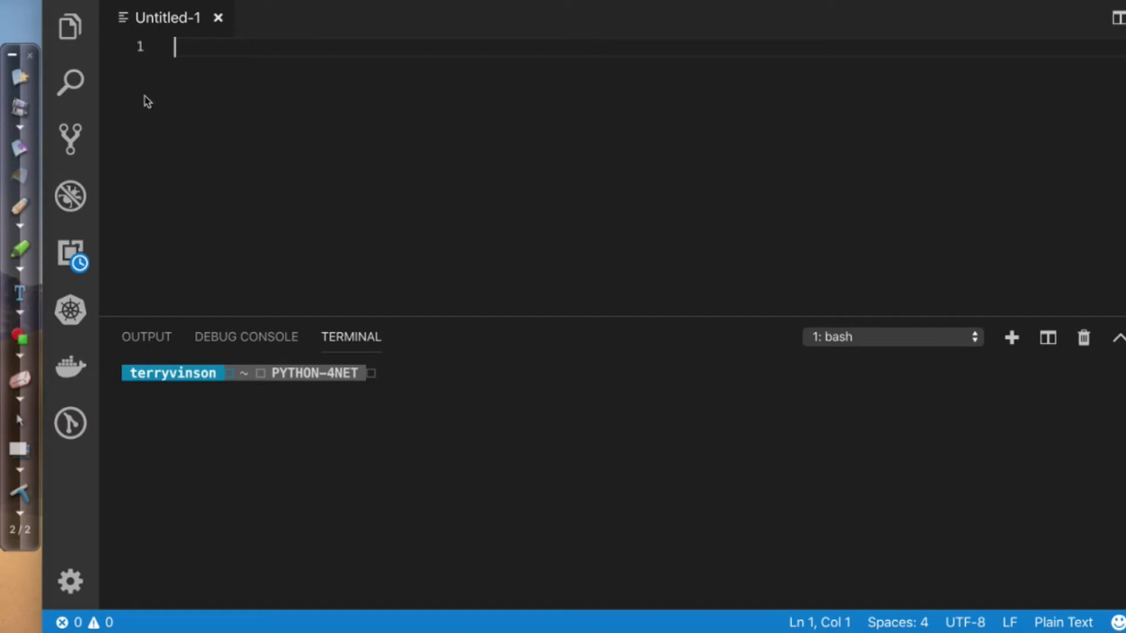
mouse_move(70, 26)
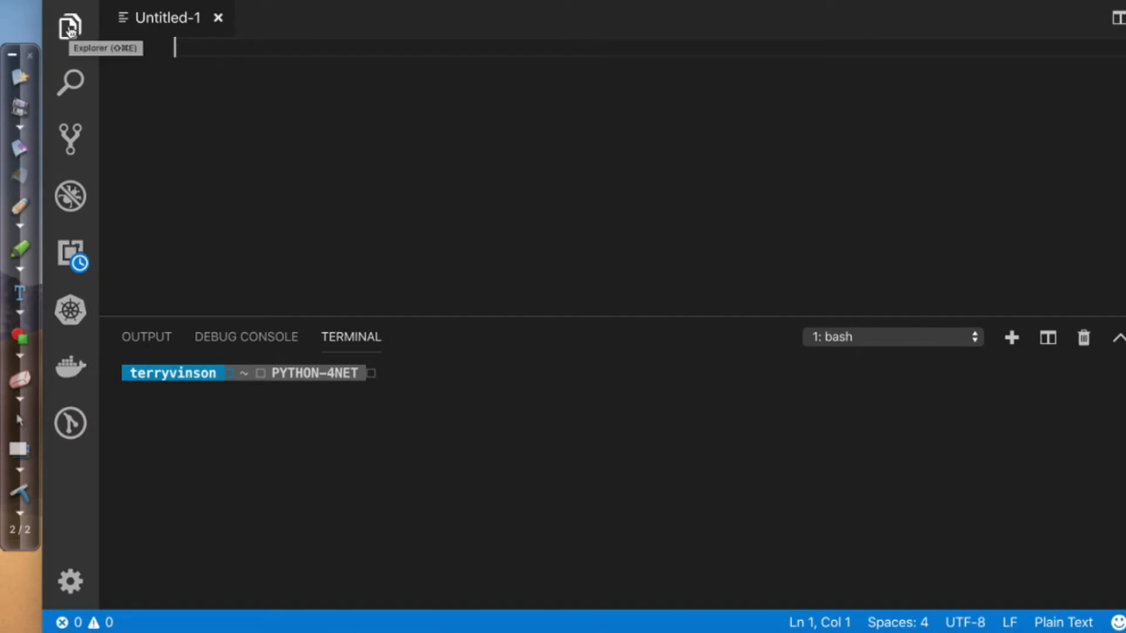
mouse_move(69, 82)
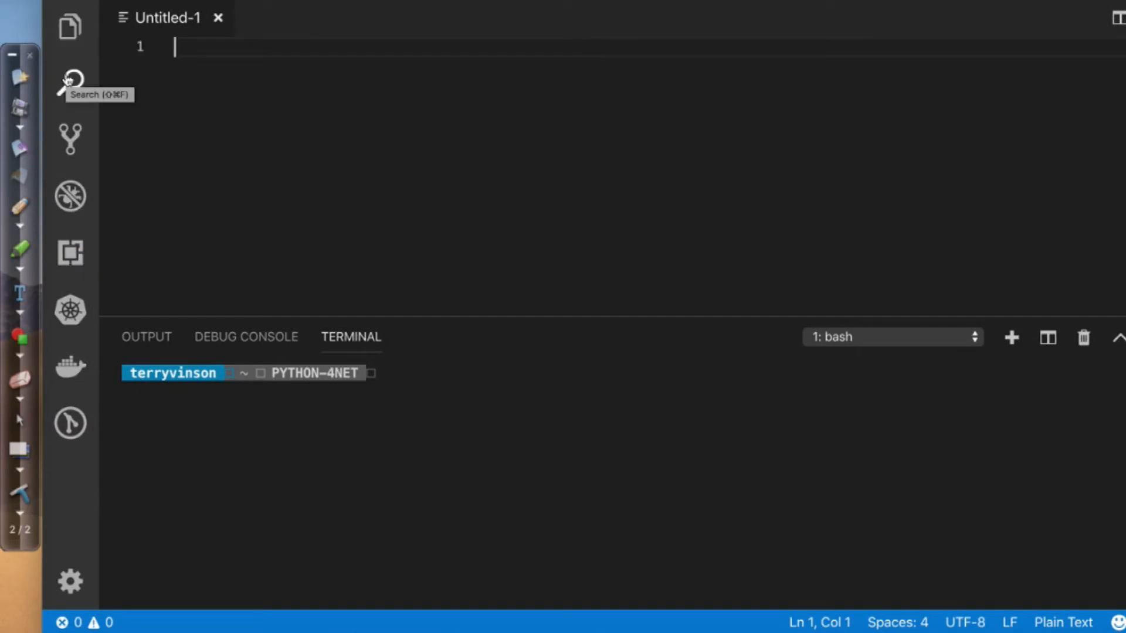
mouse_move(70, 137)
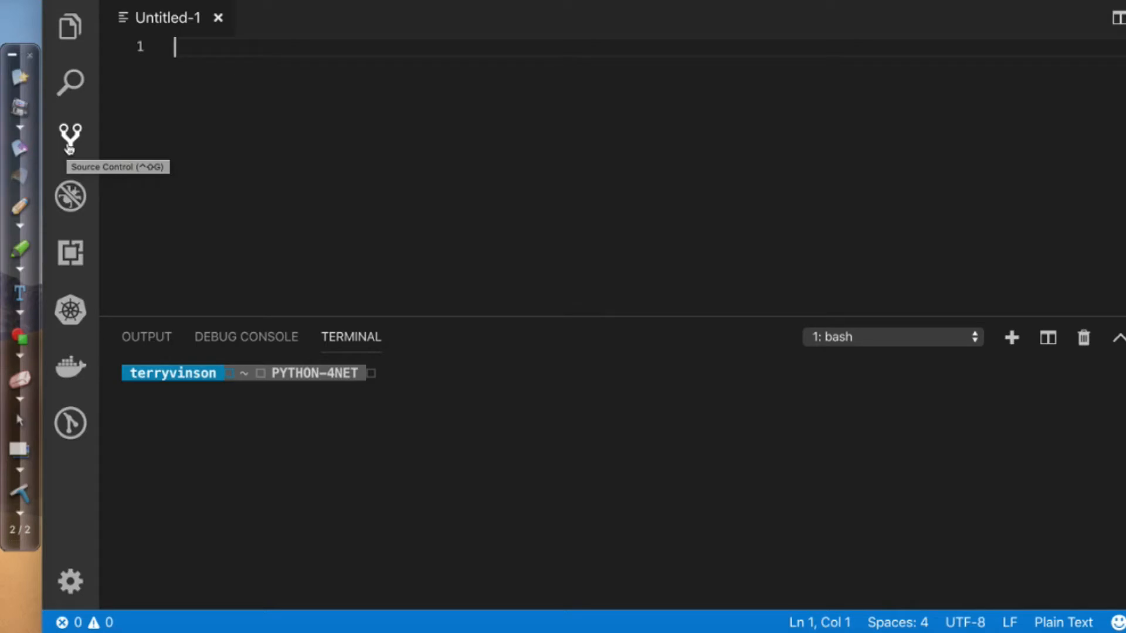
mouse_move(70, 196)
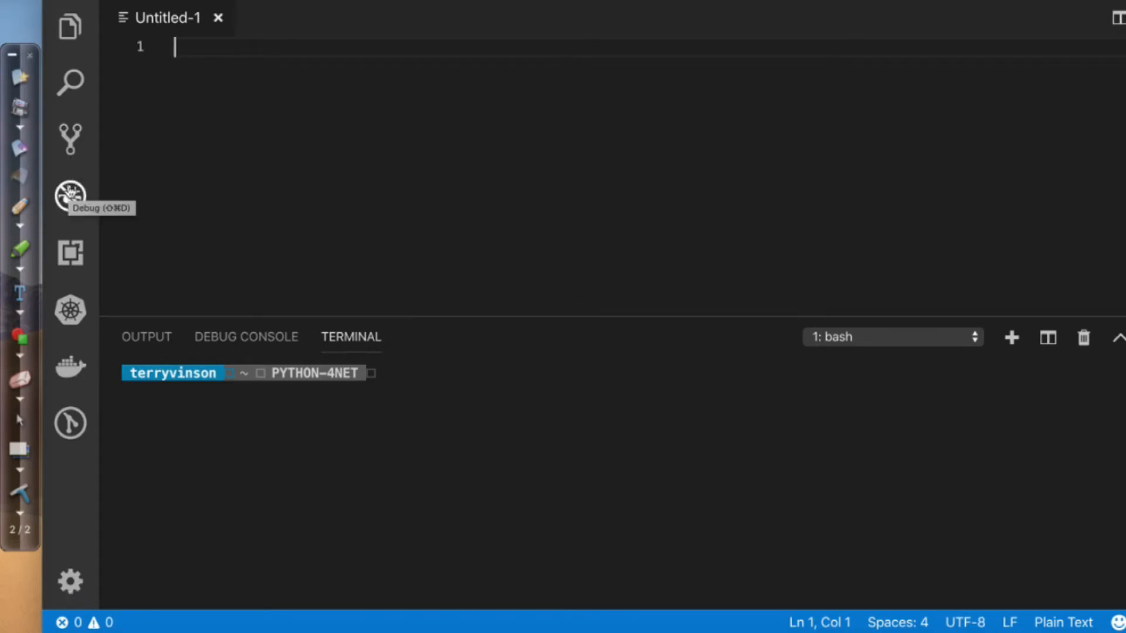
mouse_move(70, 253)
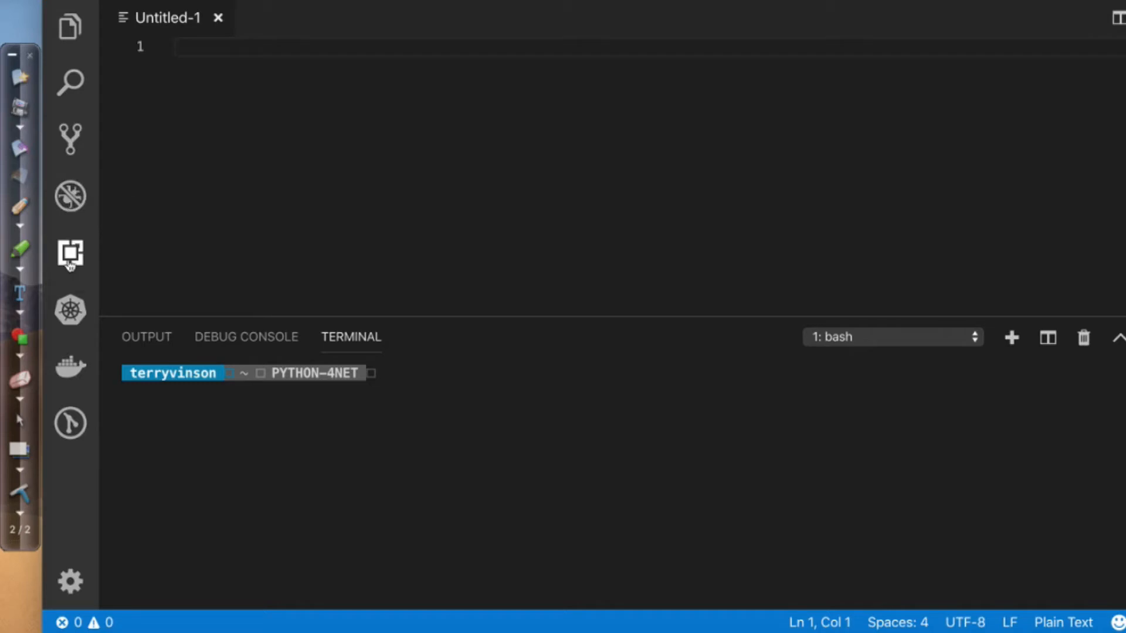
Show the Extensions panel and scroll the Enabled list down to the Python extension
left_click(70, 253)
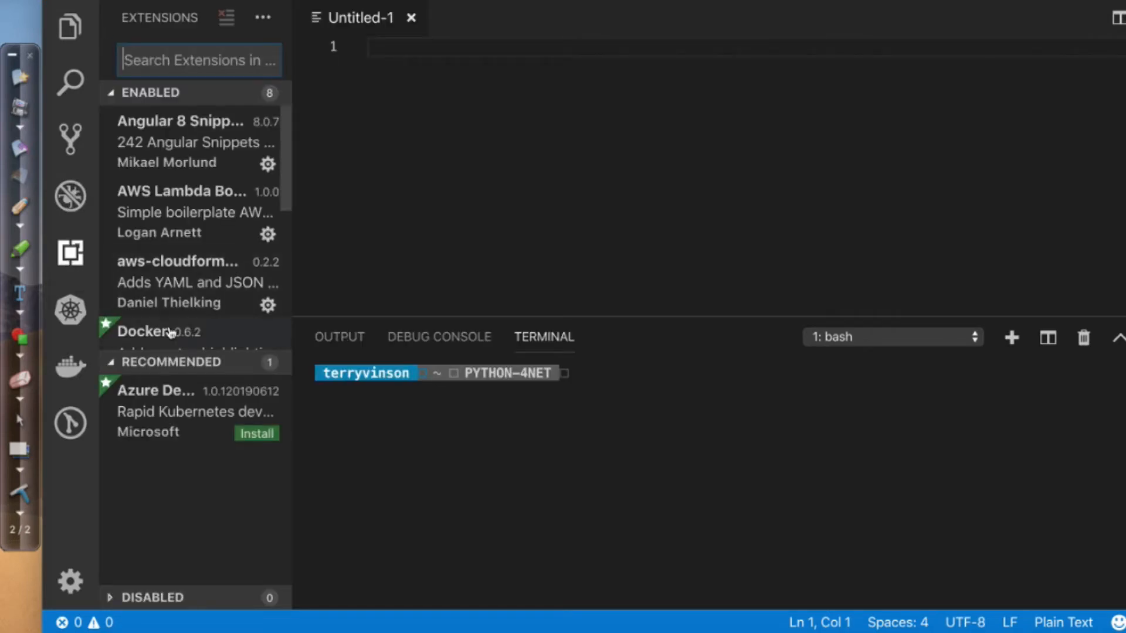
mouse_move(189, 215)
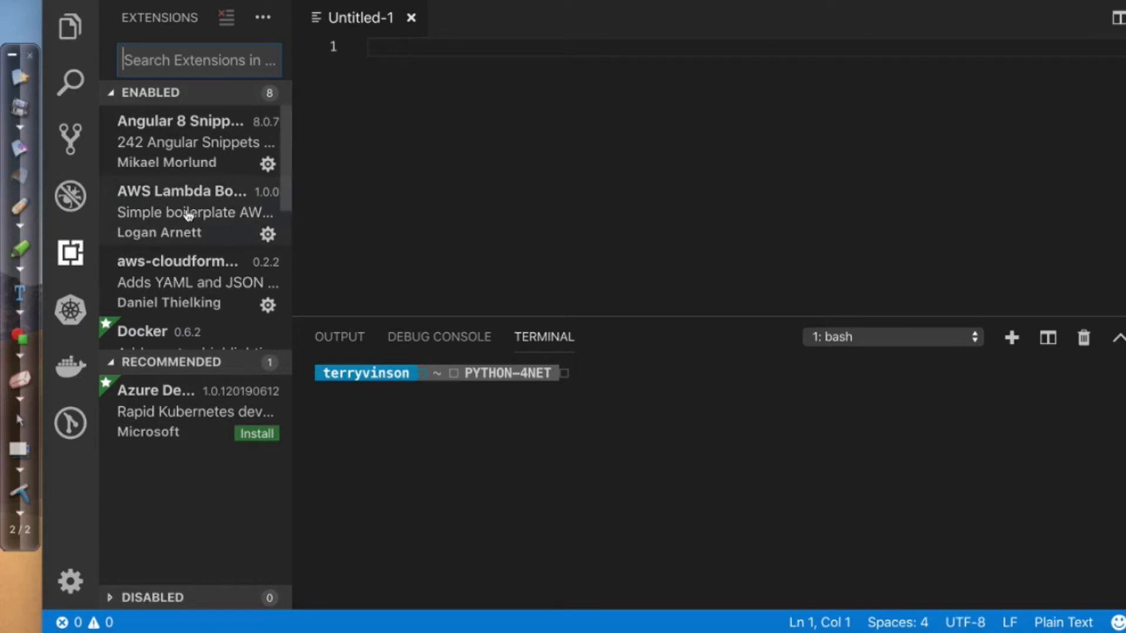
mouse_move(209, 291)
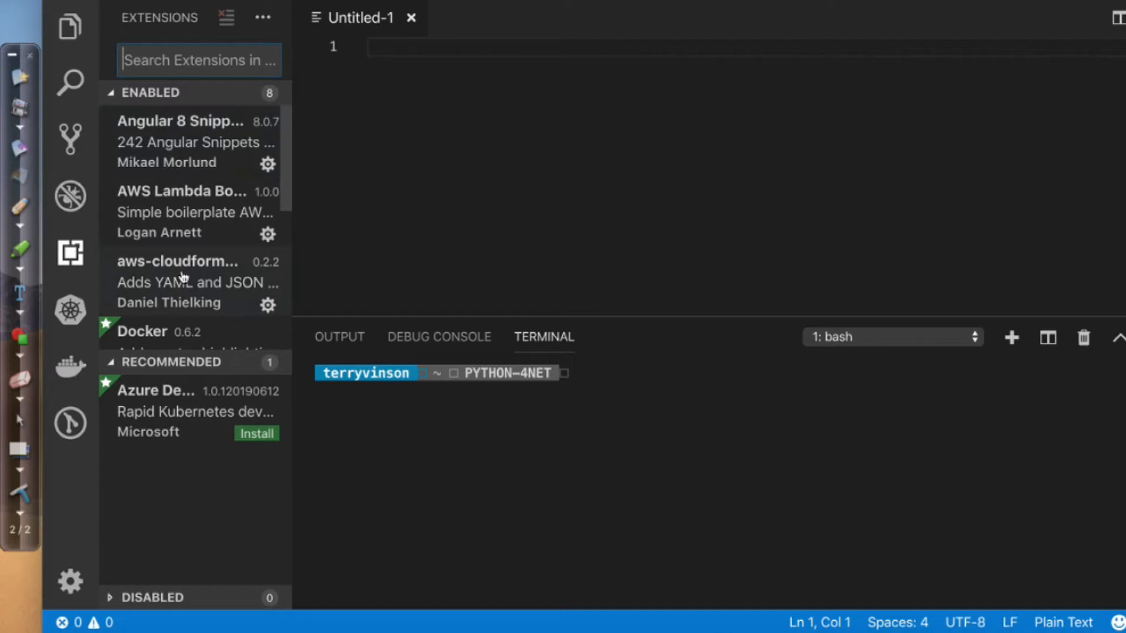
scroll("down", 3)
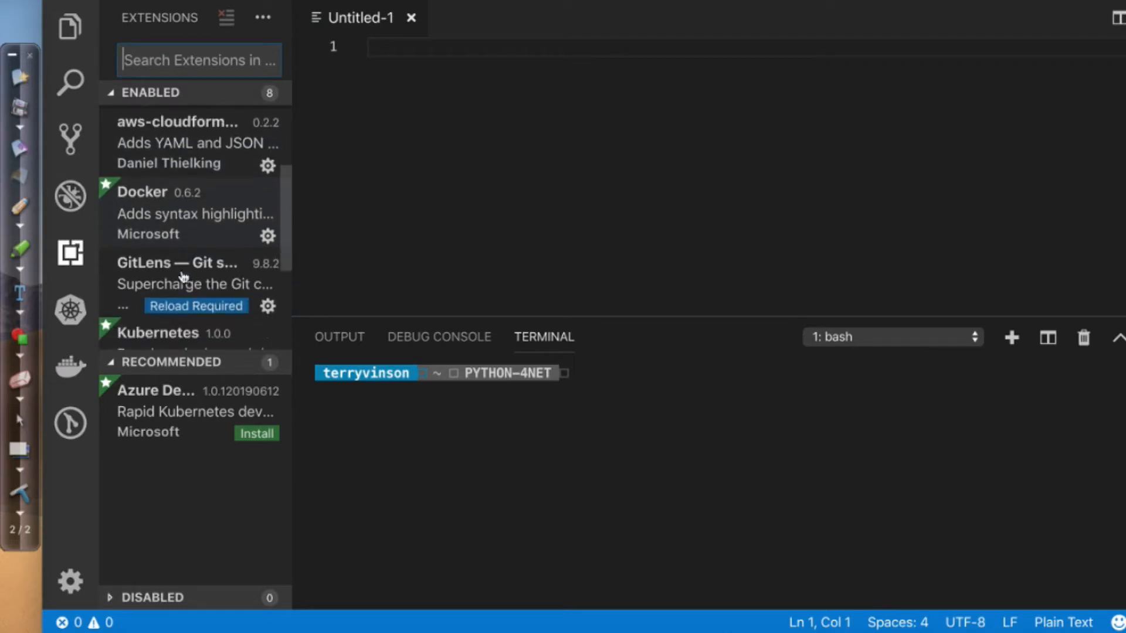
scroll("down", 3)
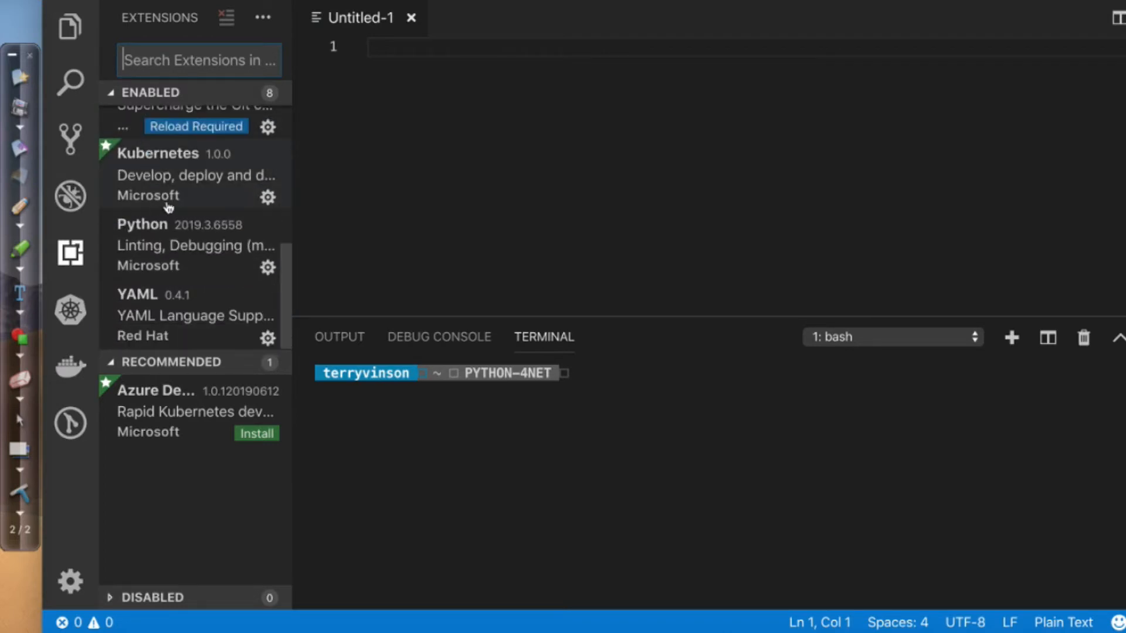
mouse_move(199, 275)
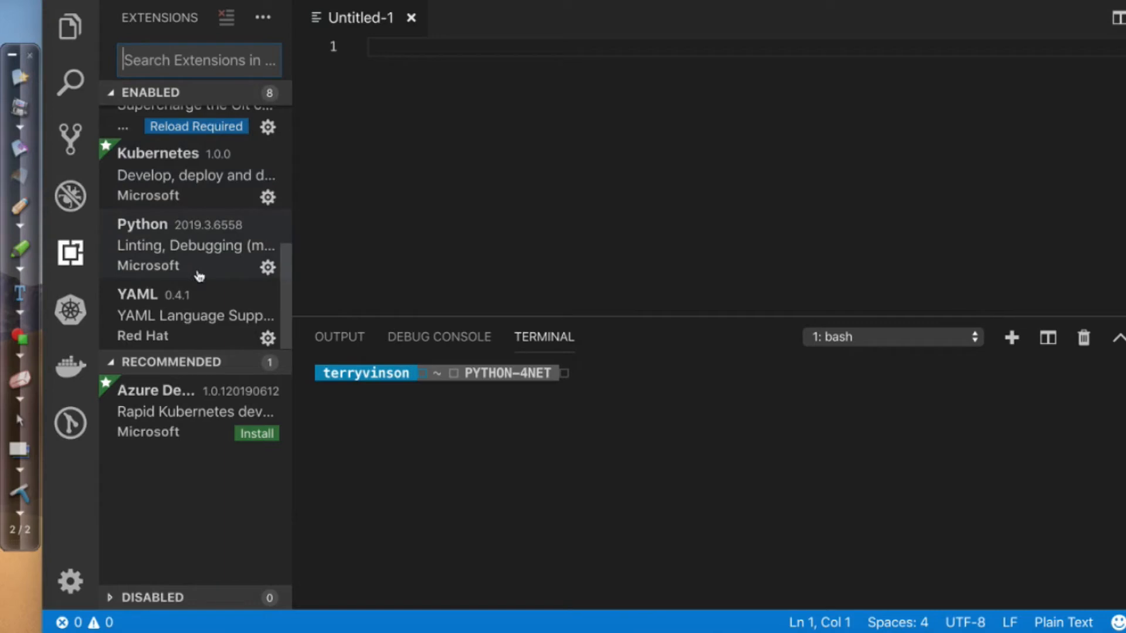
mouse_move(144, 236)
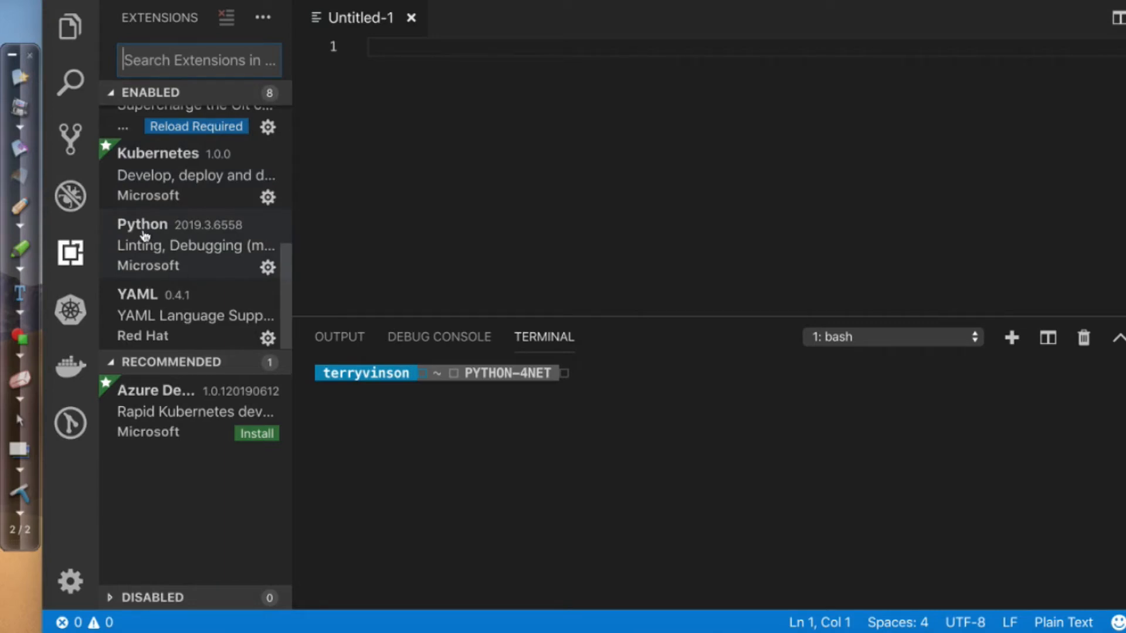
mouse_move(150, 254)
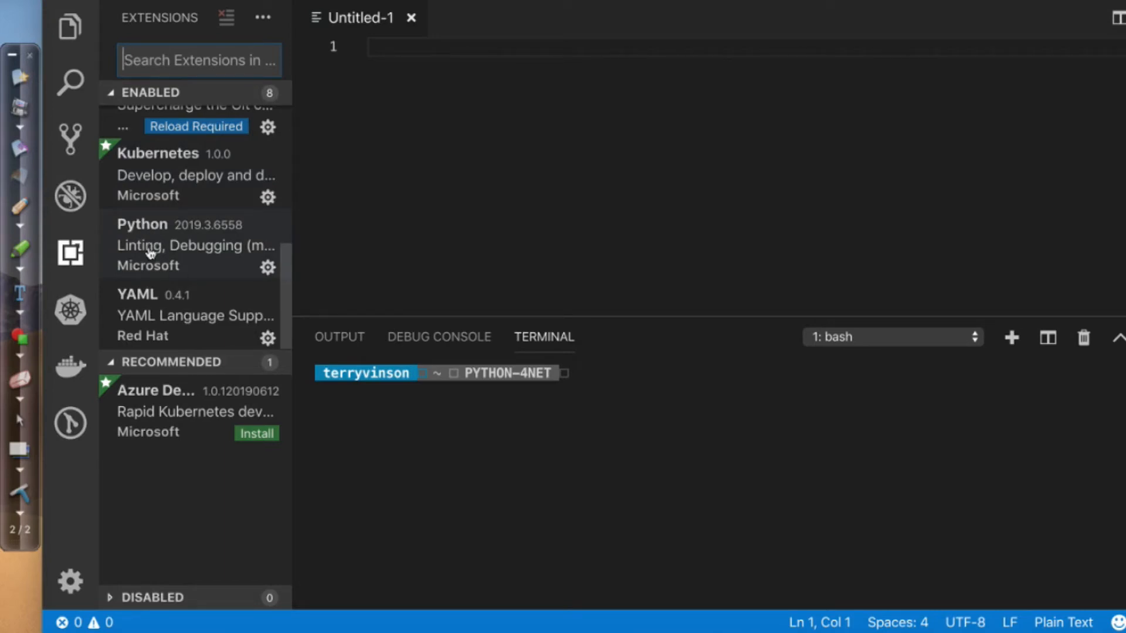
mouse_move(150, 316)
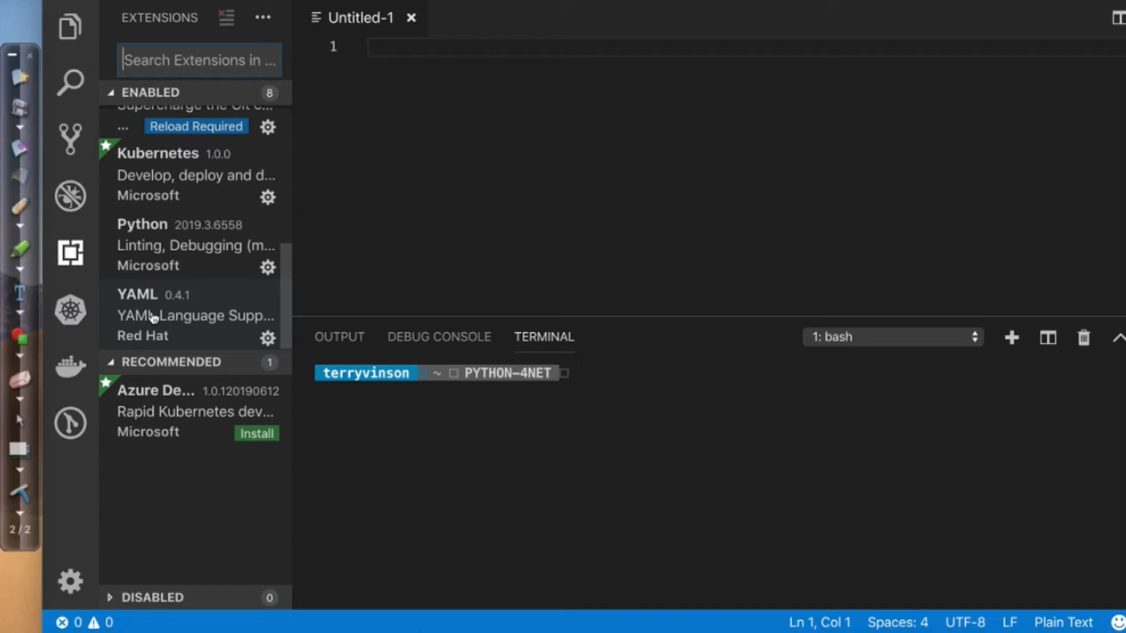
mouse_move(156, 328)
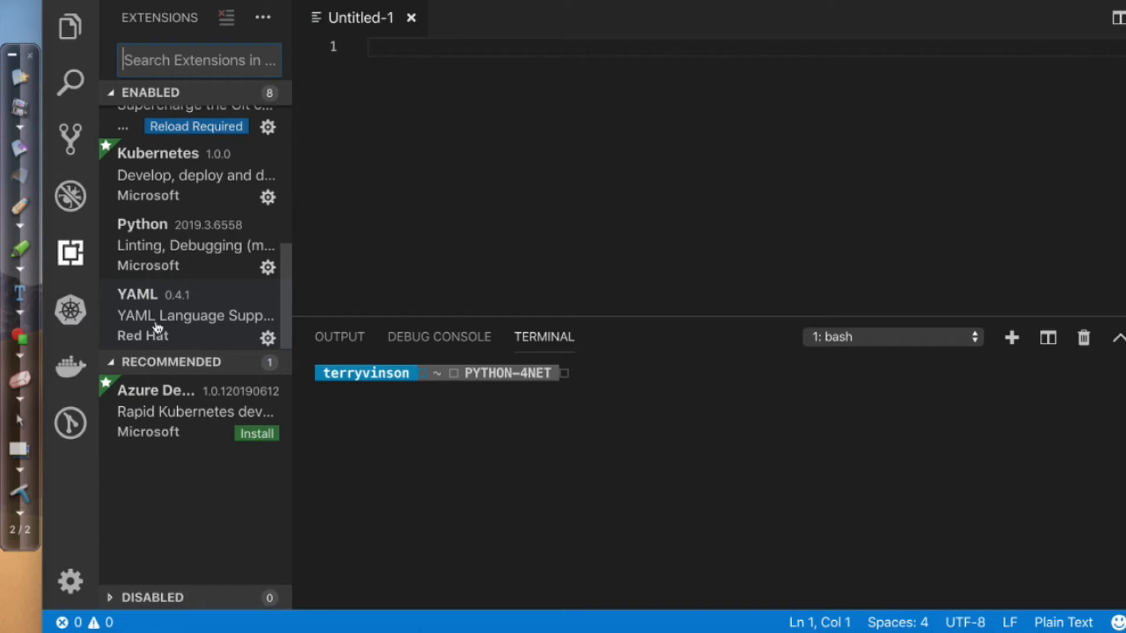
mouse_move(150, 317)
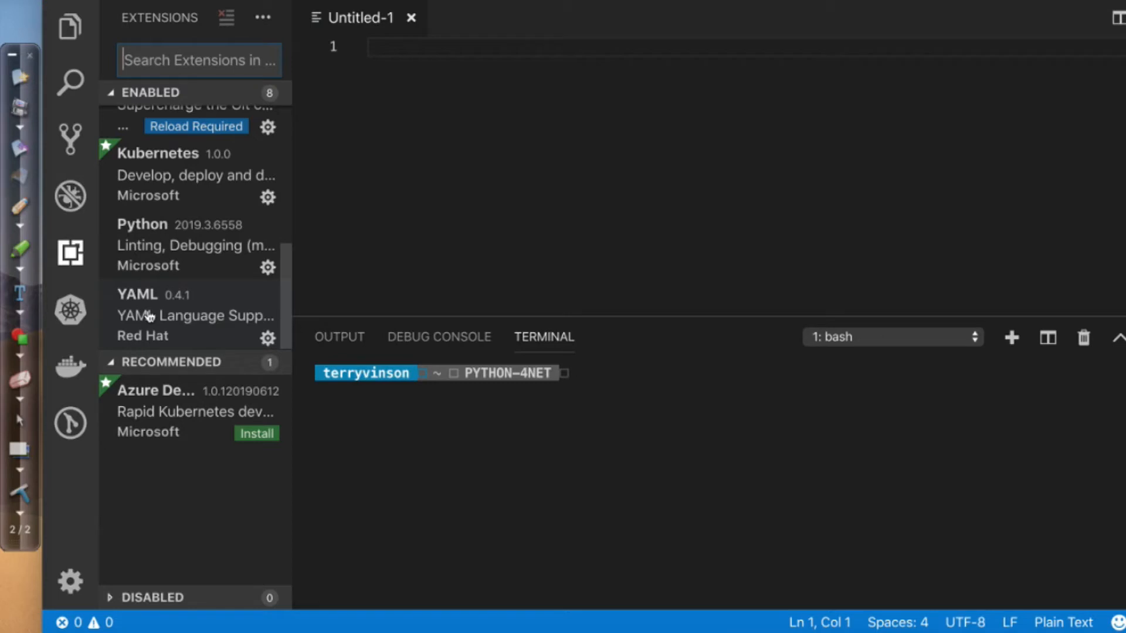
mouse_move(69, 370)
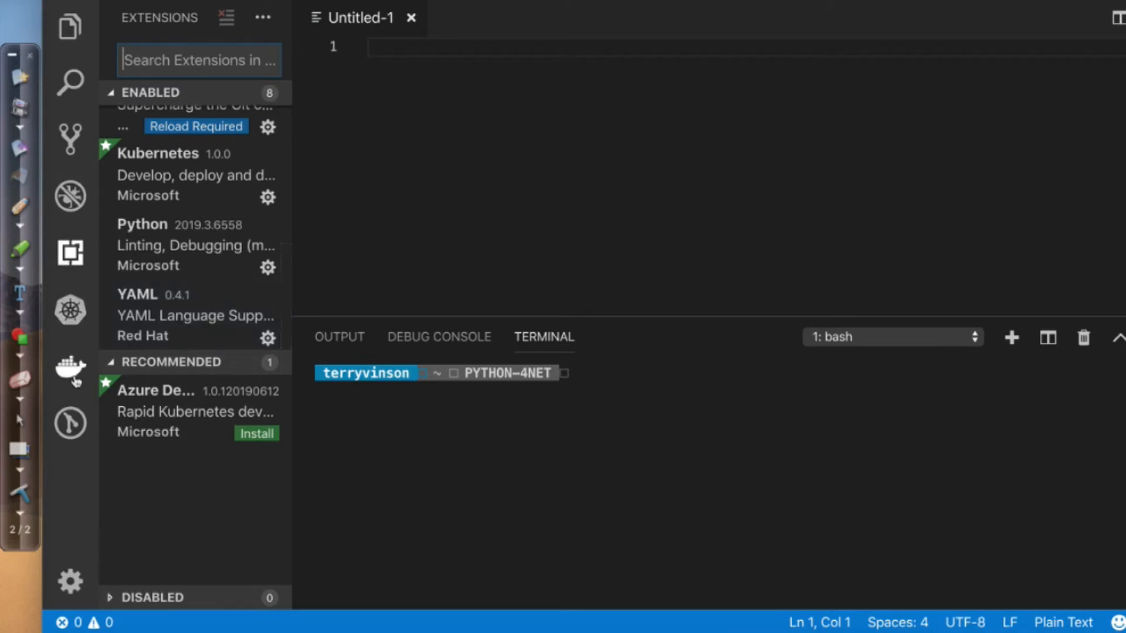
mouse_move(69, 368)
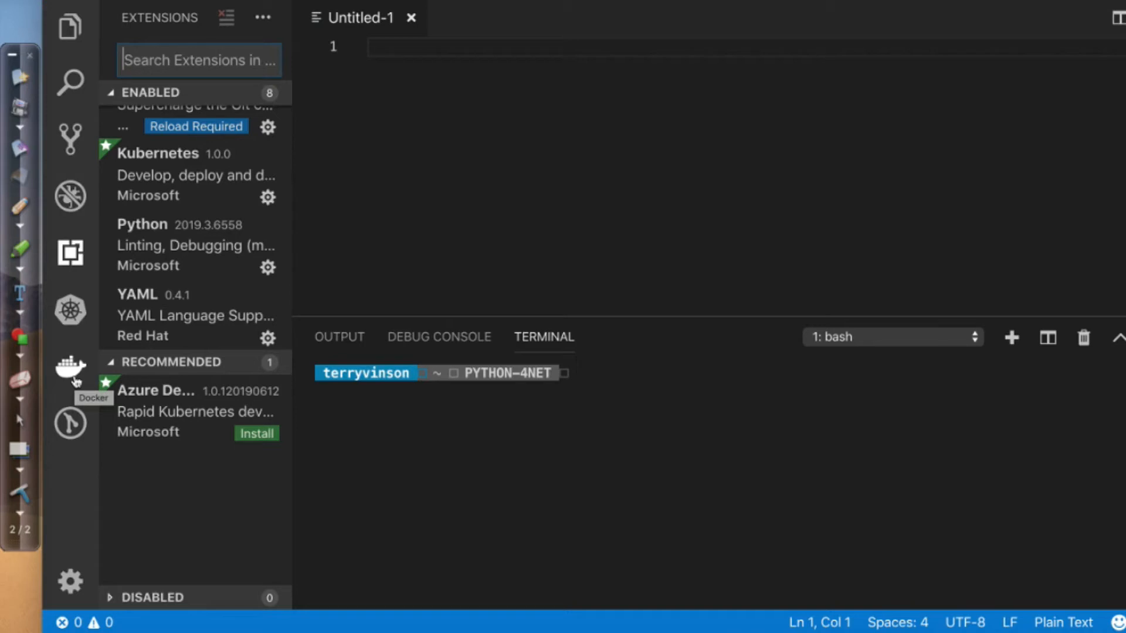
mouse_move(151, 395)
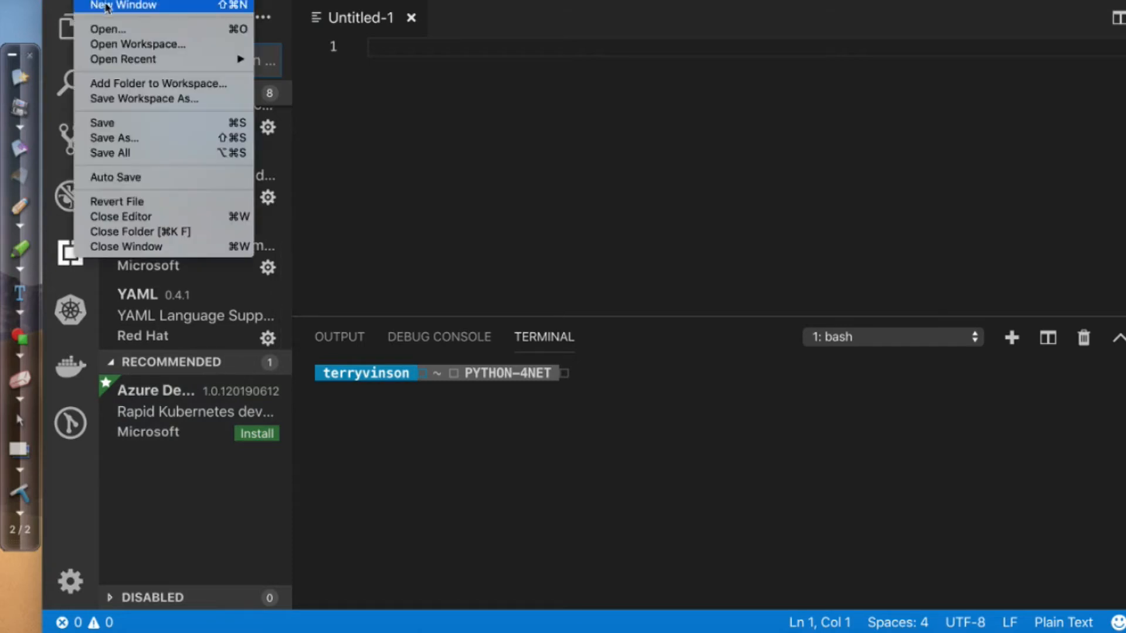
mouse_move(122, 72)
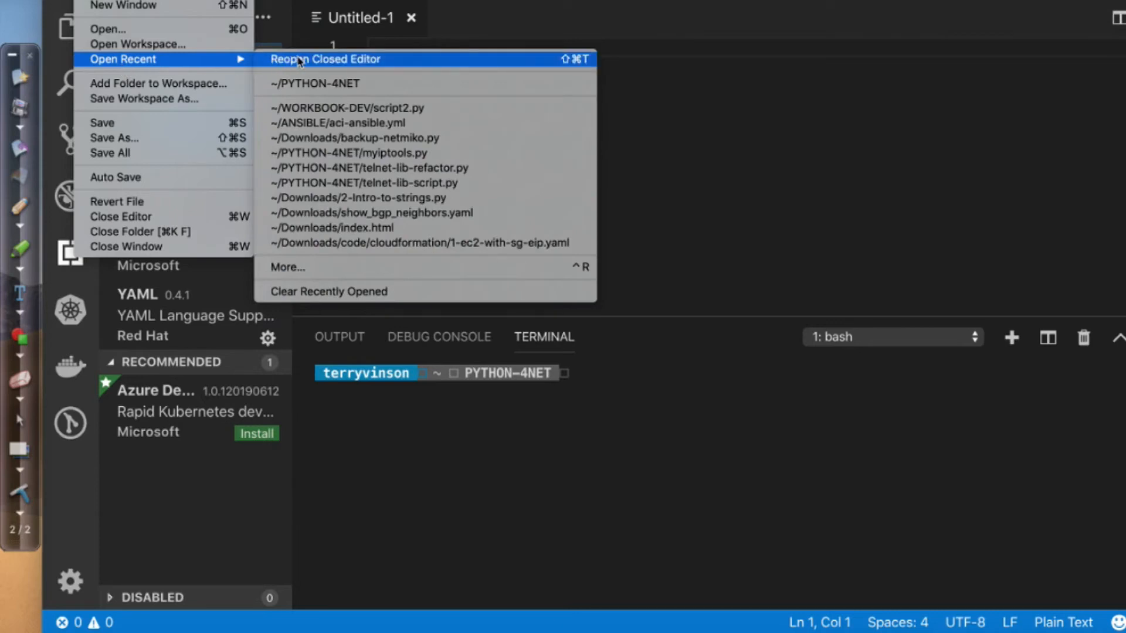
mouse_move(160, 58)
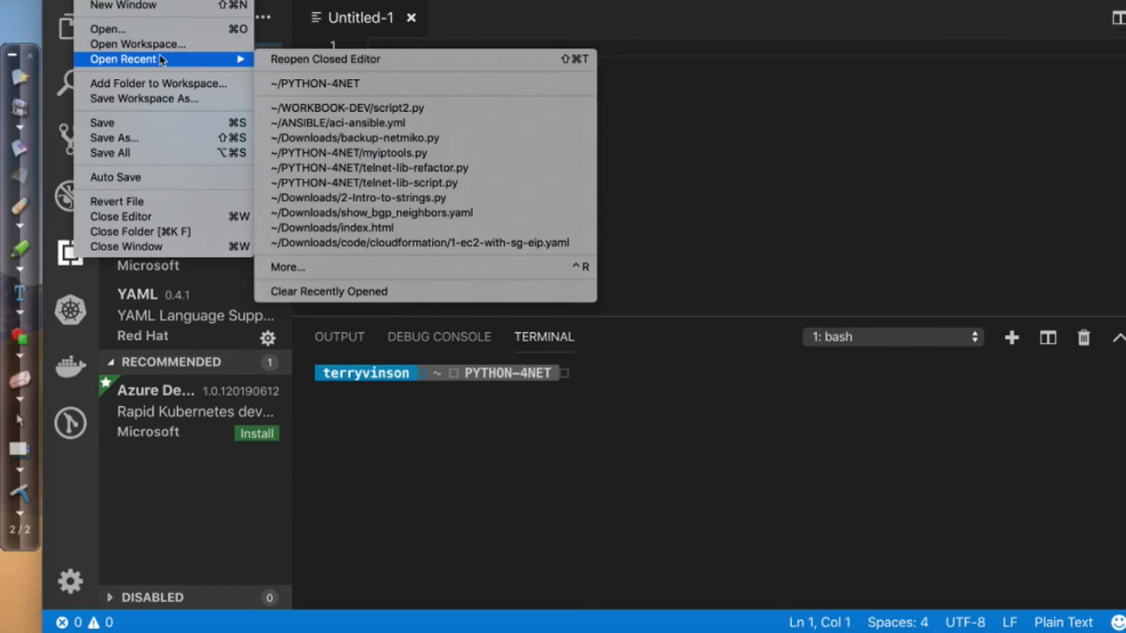
Open 1-Variables.py from the Downloads folder in a new editor tab
left_click(538, 269)
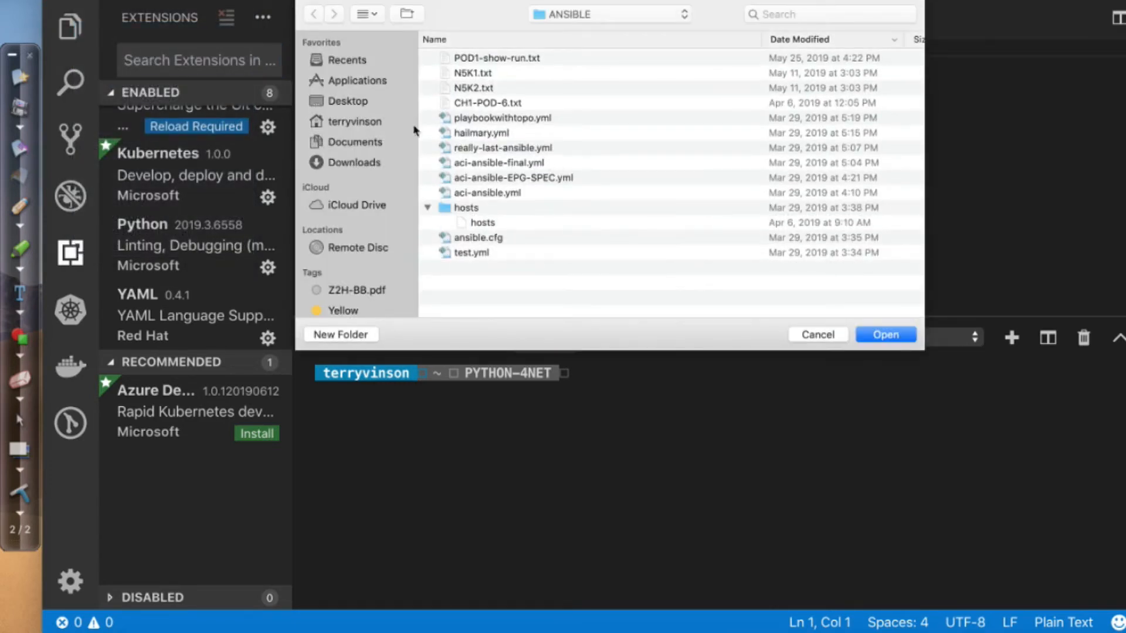
left_click(354, 162)
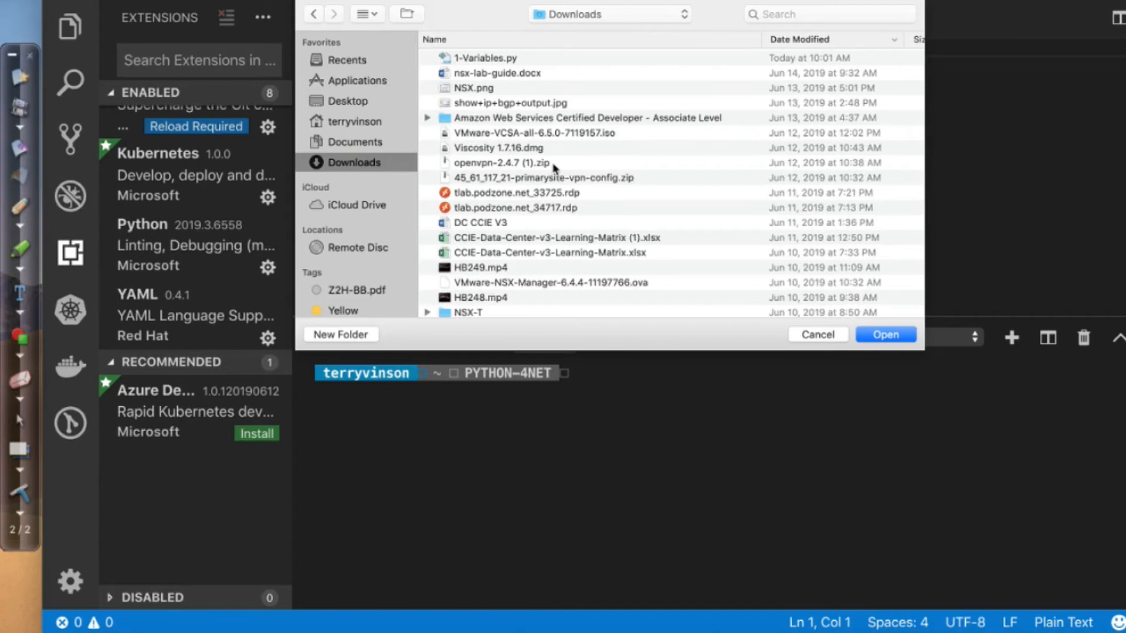
left_click(486, 58)
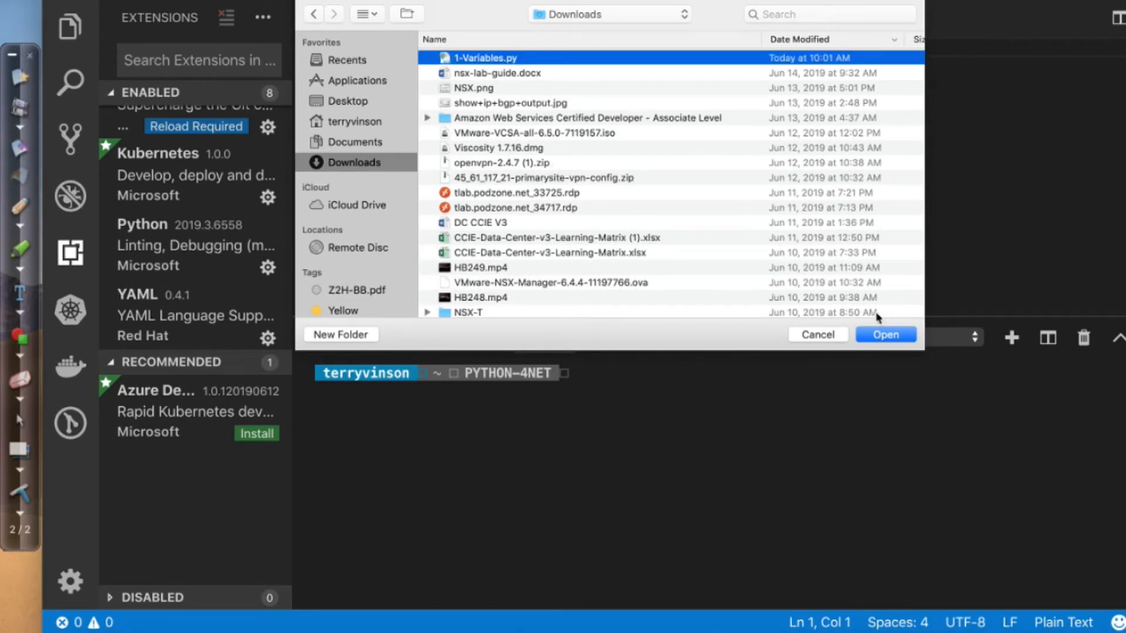
left_click(885, 335)
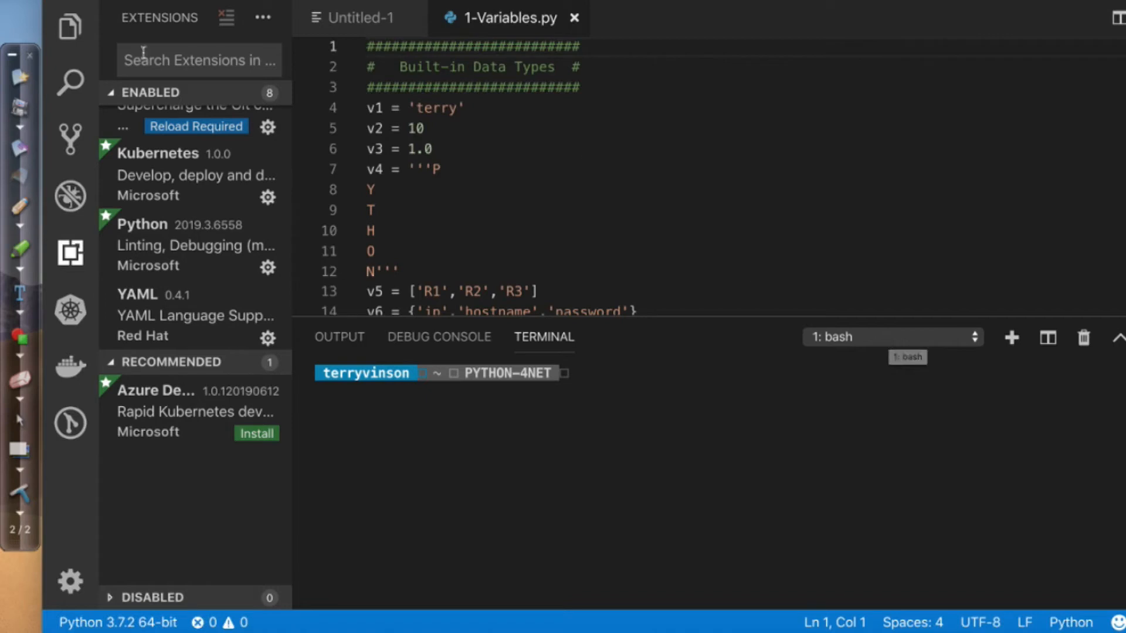
Hide the Extensions sidebar to widen 1-Variables.py, then focus the bash terminal
left_click(70, 253)
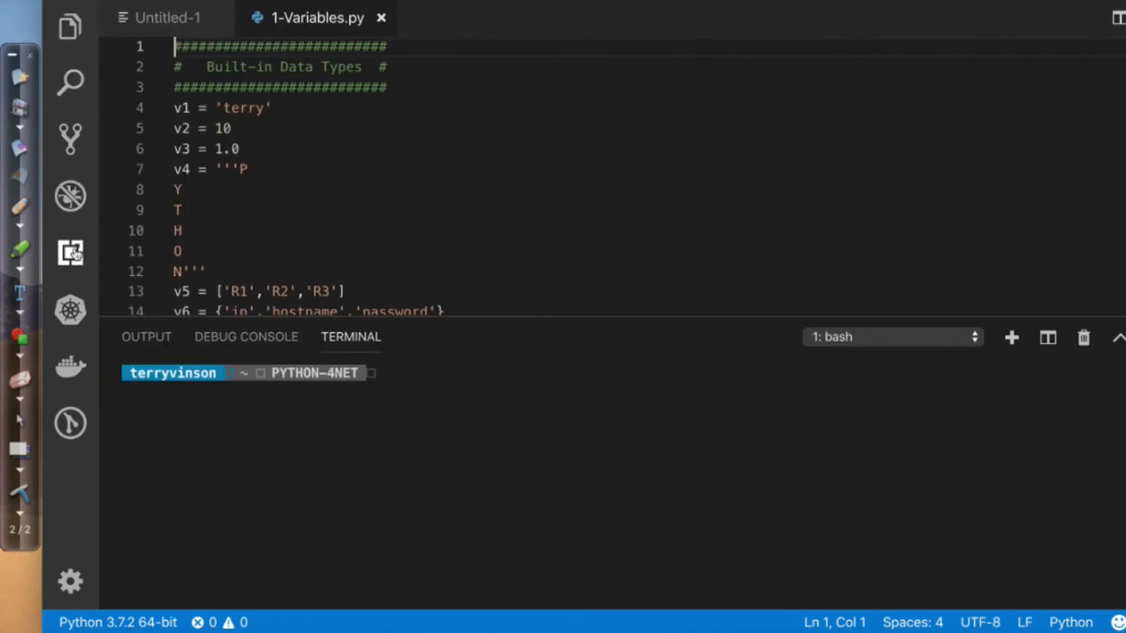
mouse_move(514, 308)
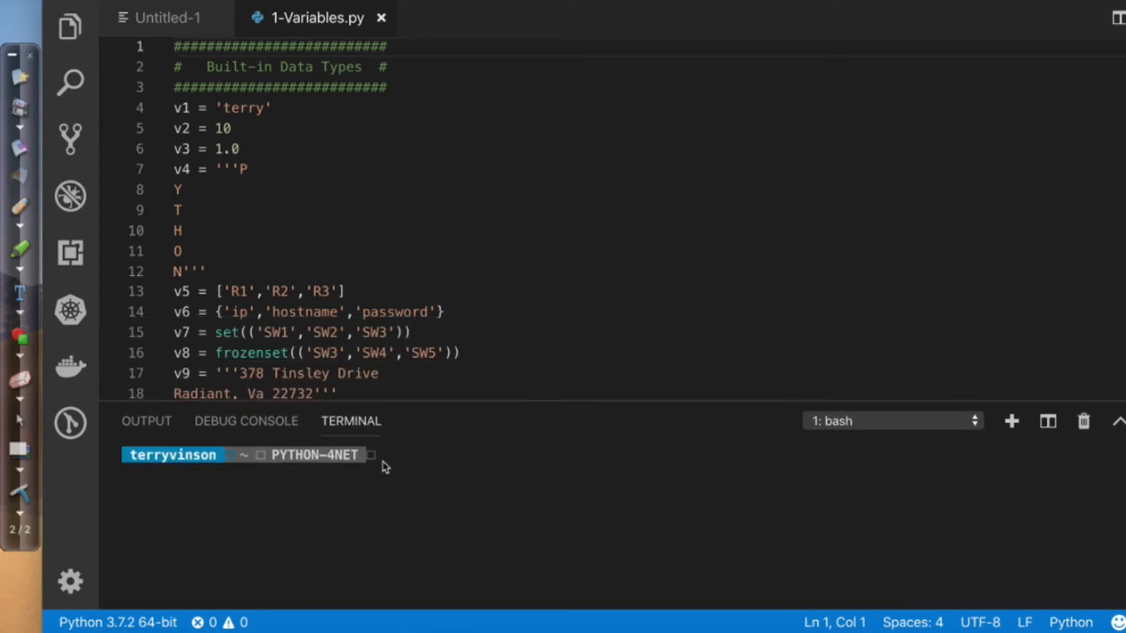
mouse_move(458, 96)
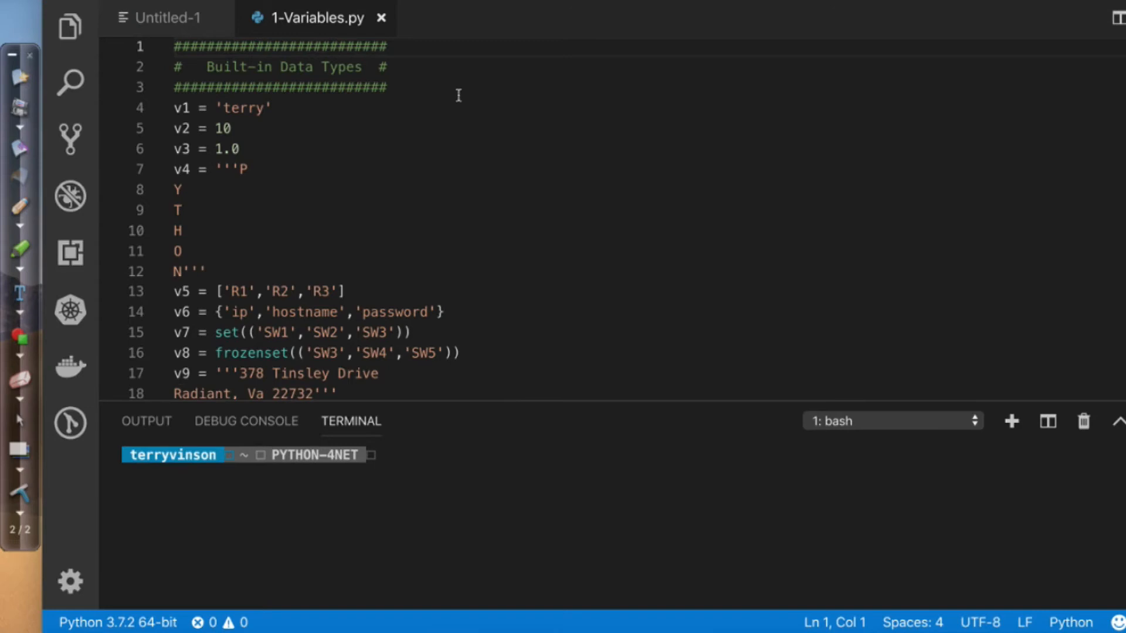
mouse_move(476, 547)
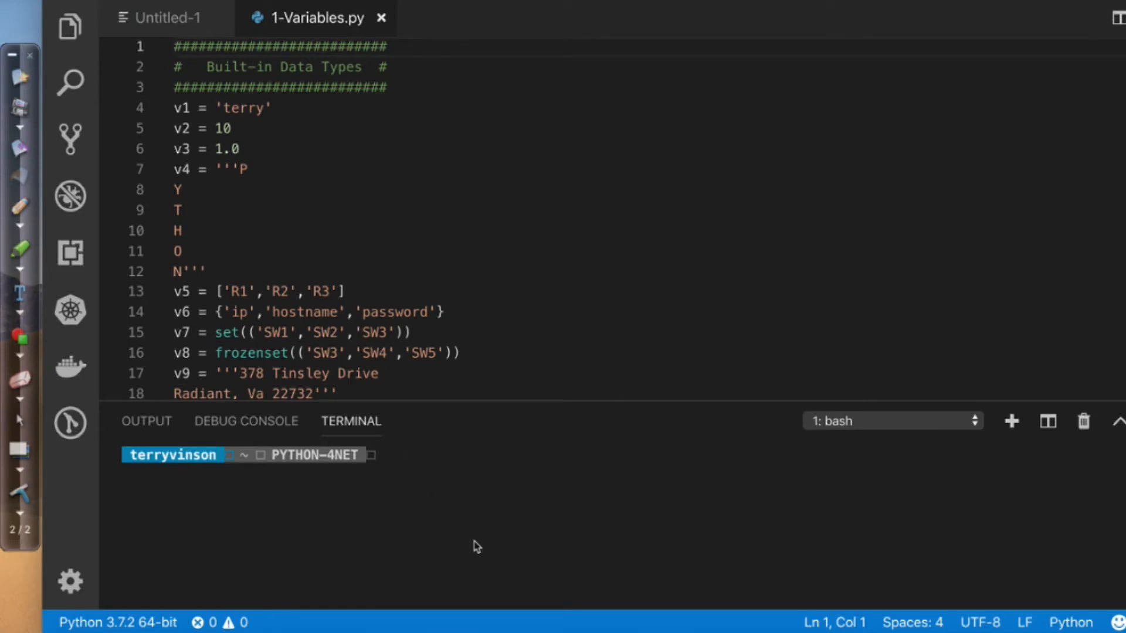
left_click(430, 474)
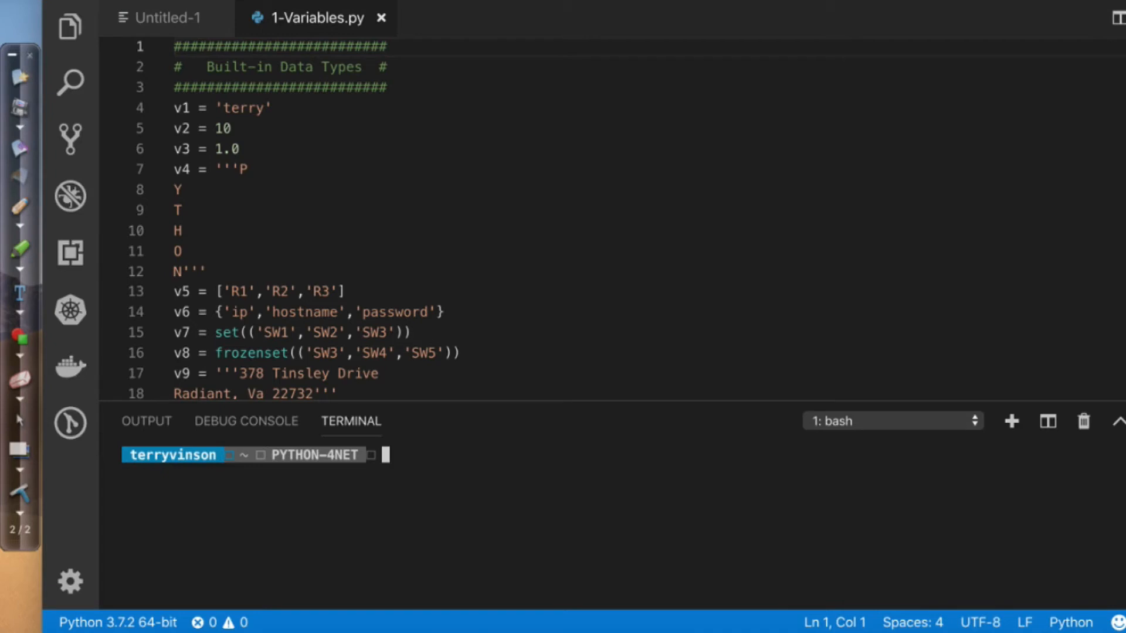
Start Python 2.7.10, exit it with exit(), then launch Python 3.7.2 with python3
type("python")
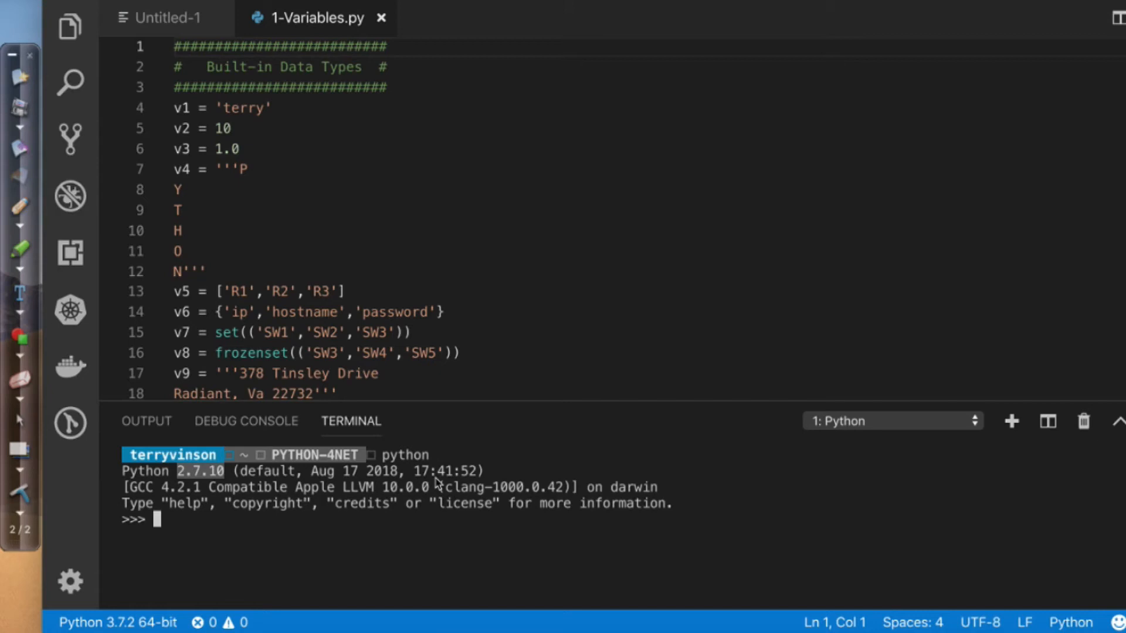
type("ex")
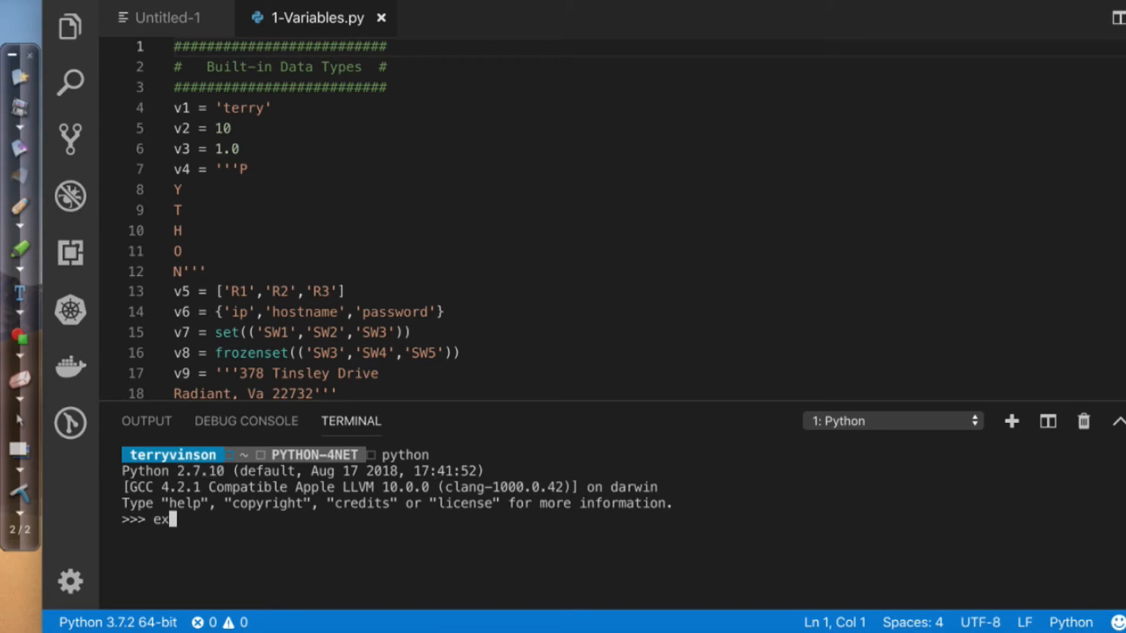
key("Return")
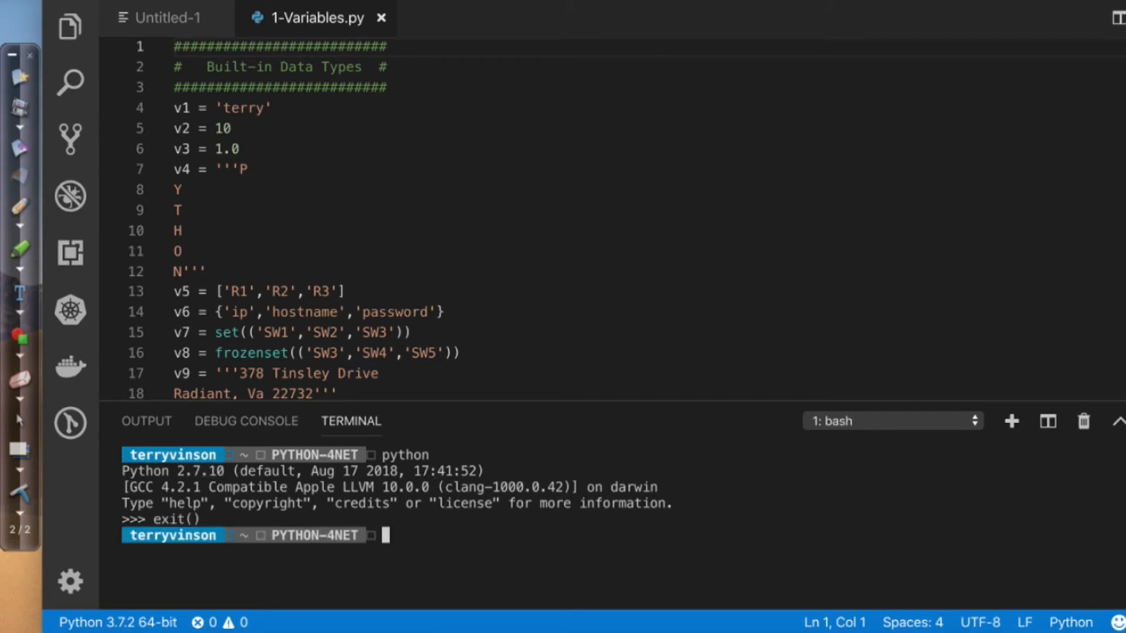
type("python3")
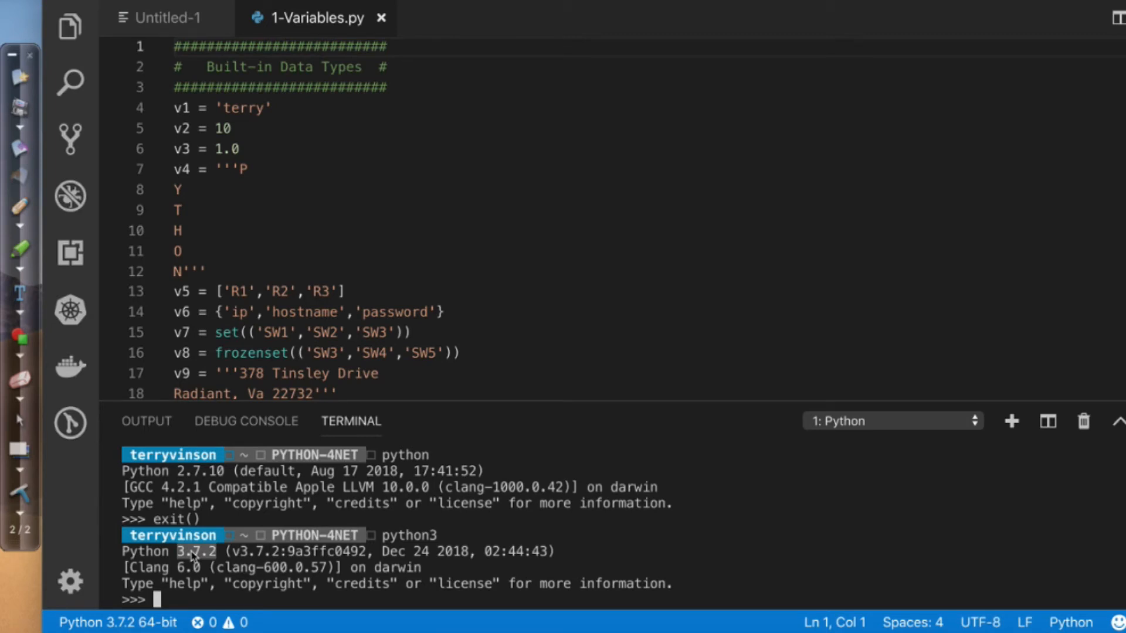
mouse_move(490, 514)
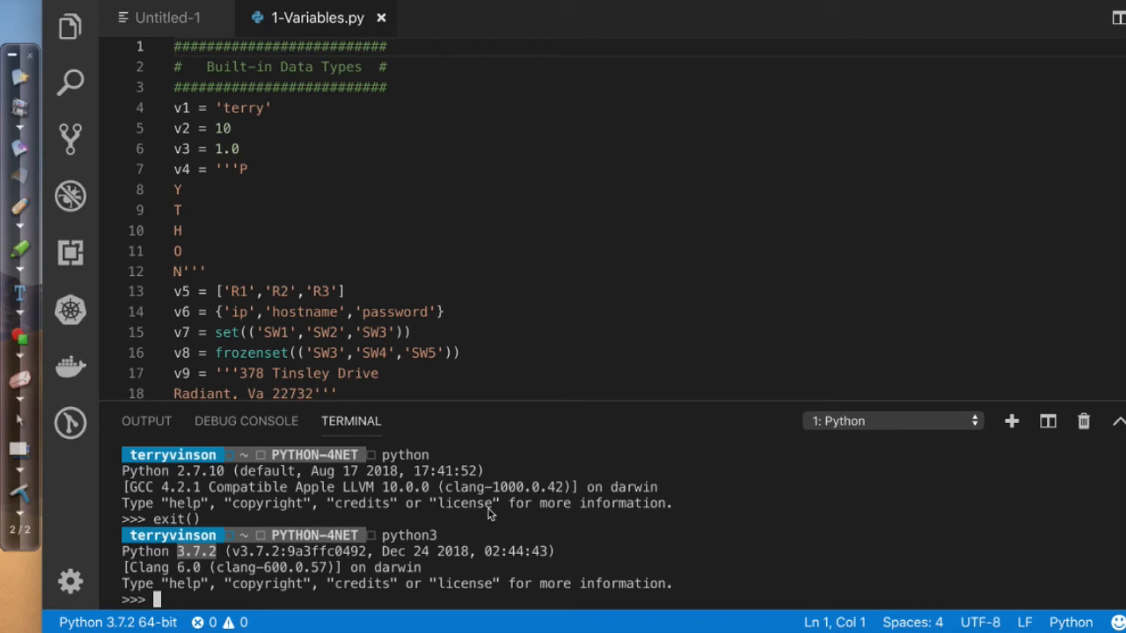
mouse_move(445, 486)
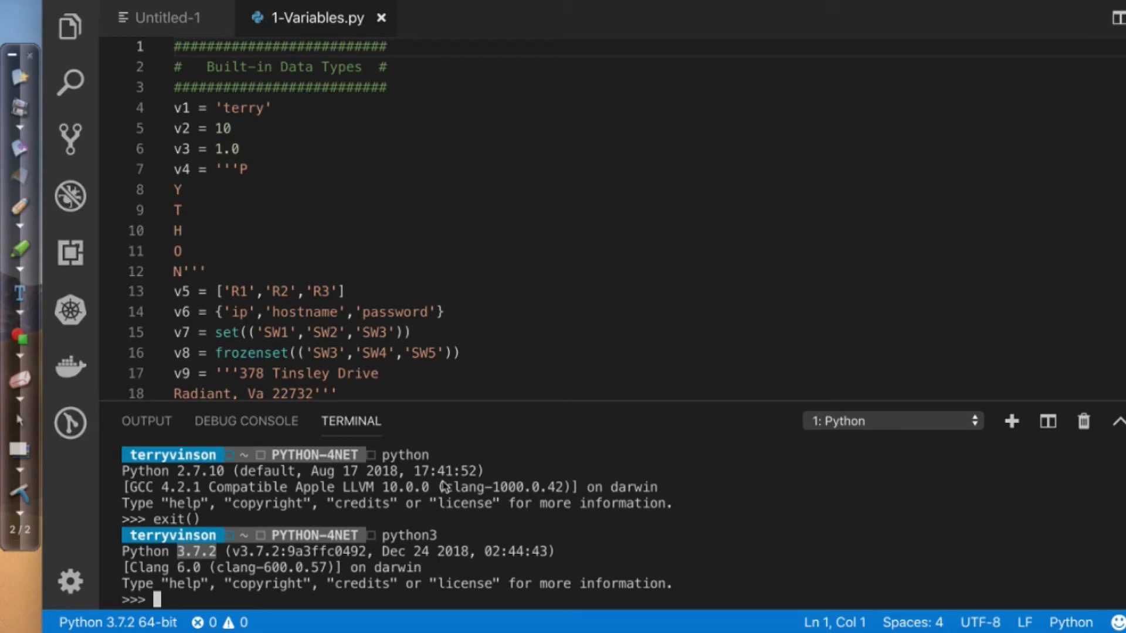
mouse_move(338, 157)
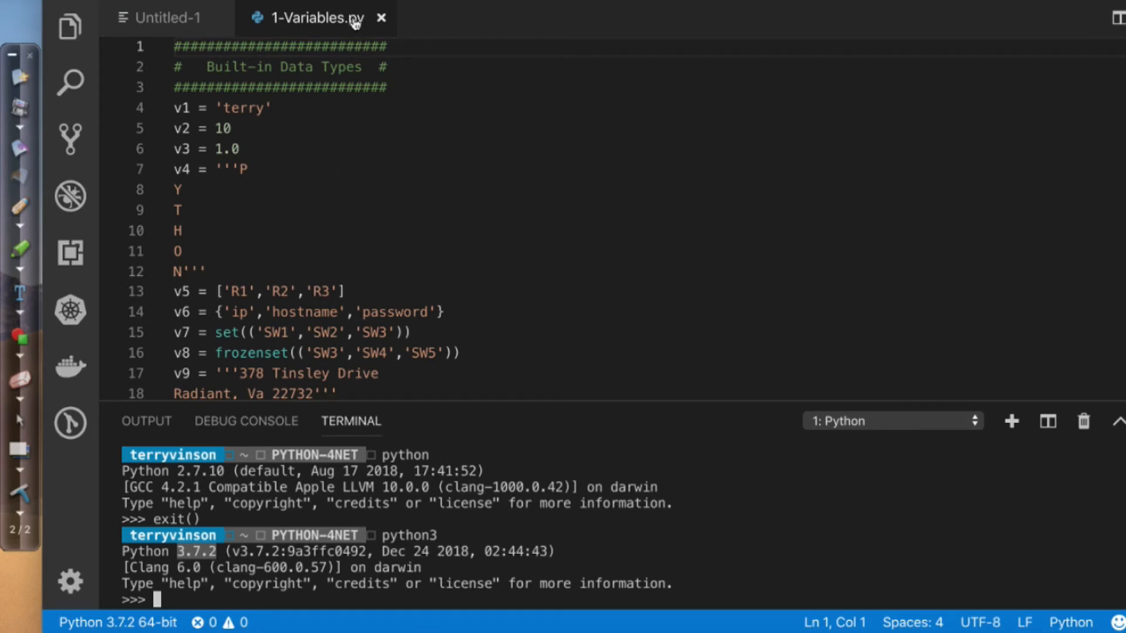
mouse_move(1069, 621)
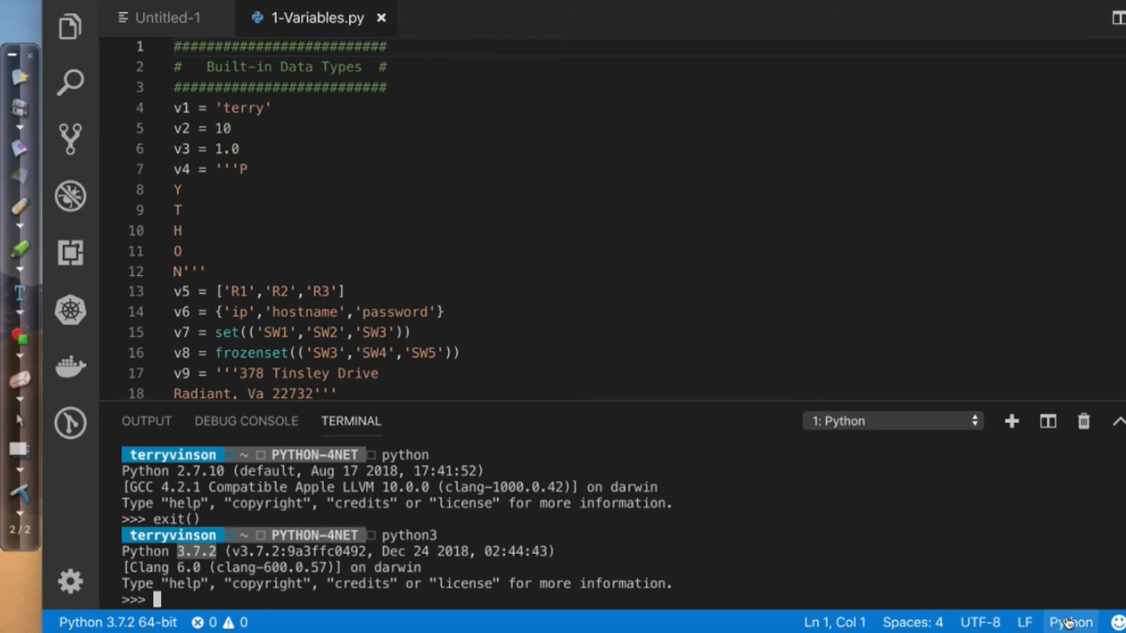
scroll("down", 3)
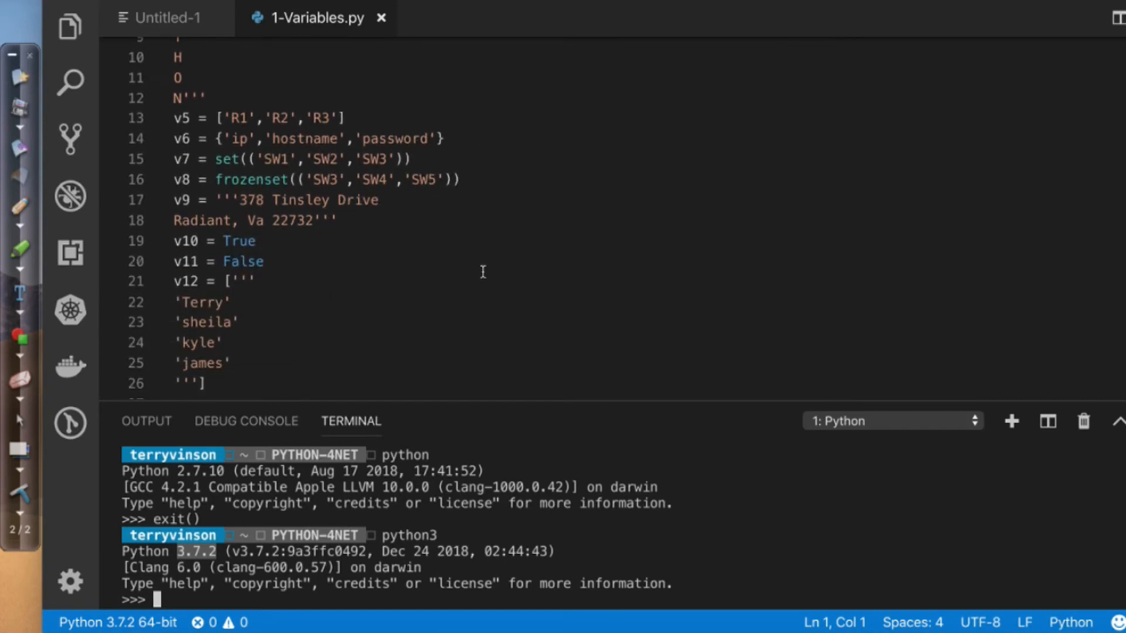
scroll("down", 3)
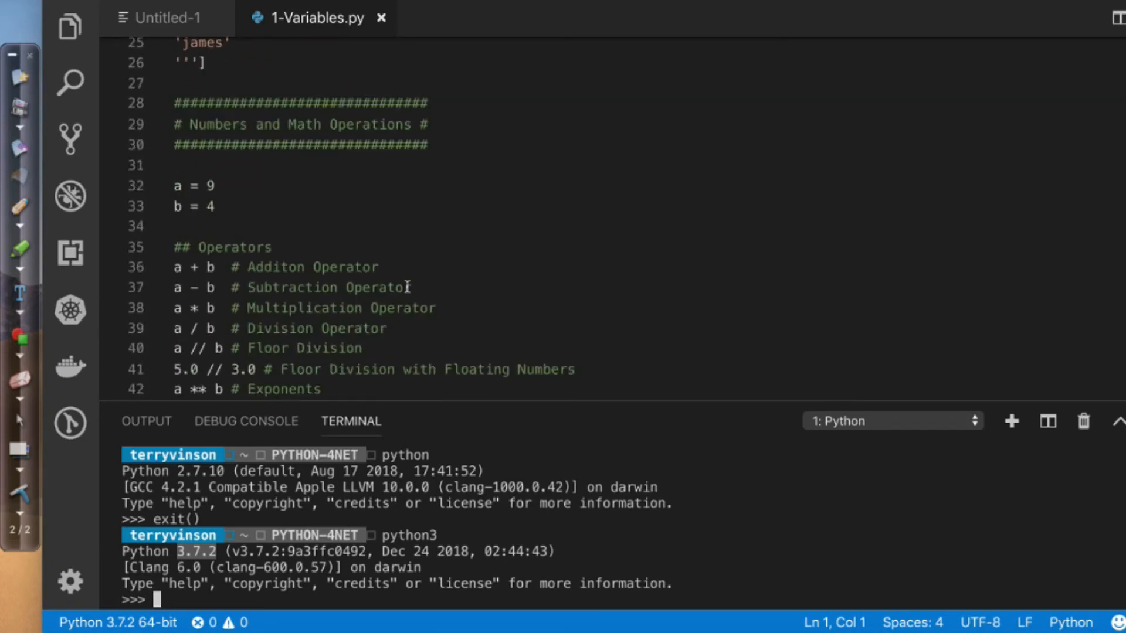
scroll("down", 3)
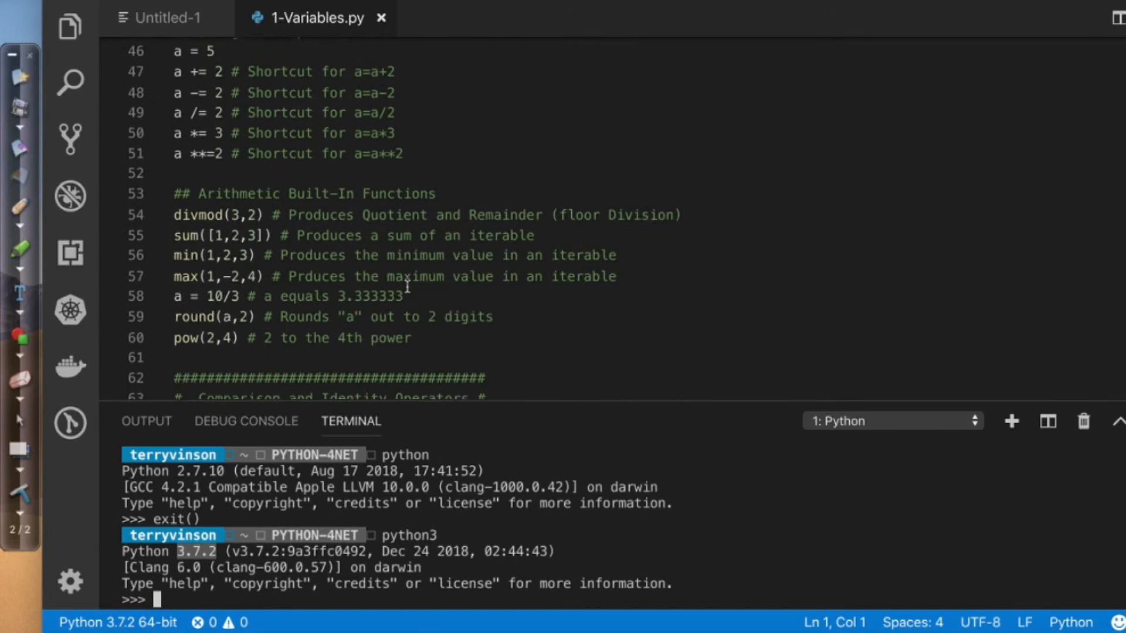
scroll("up", 3)
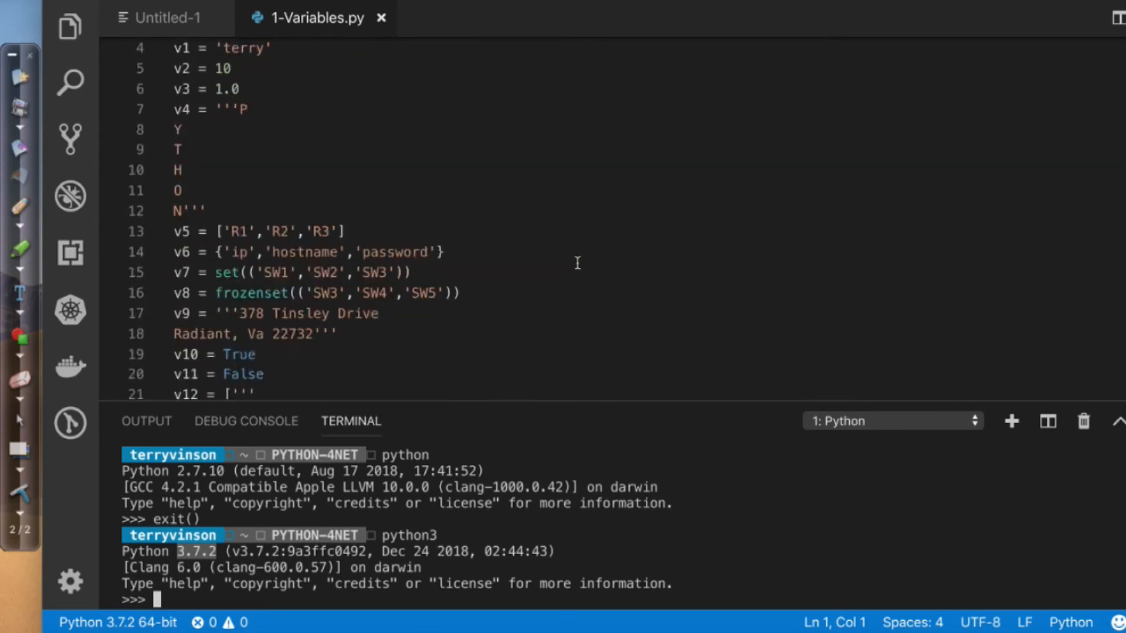
scroll("up", 3)
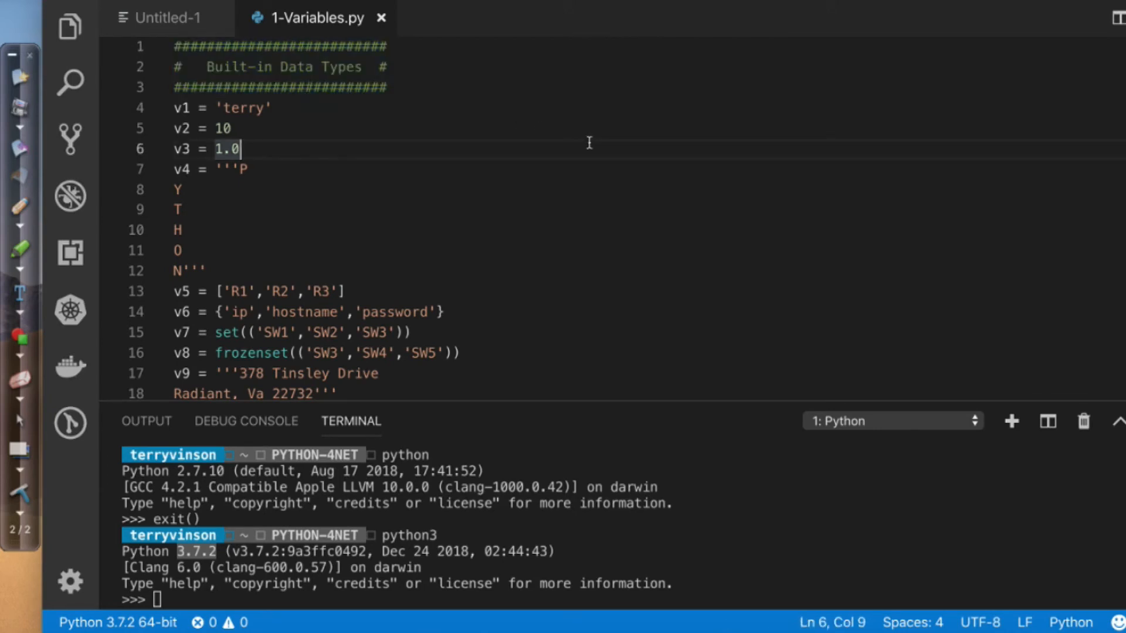
scroll("down", 3)
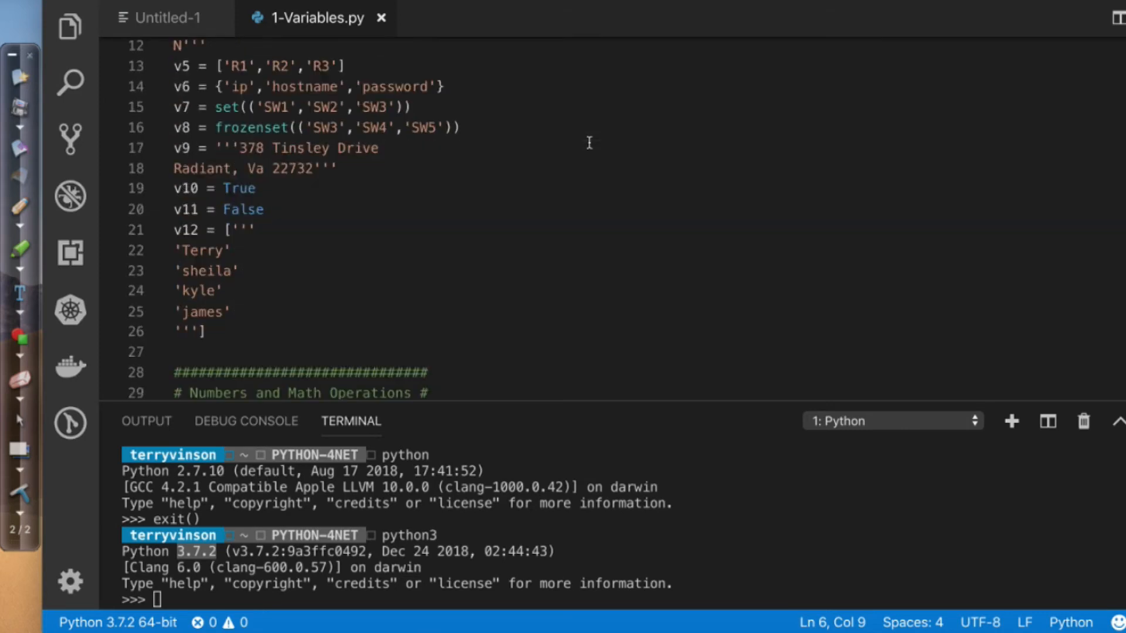
scroll("down", 3)
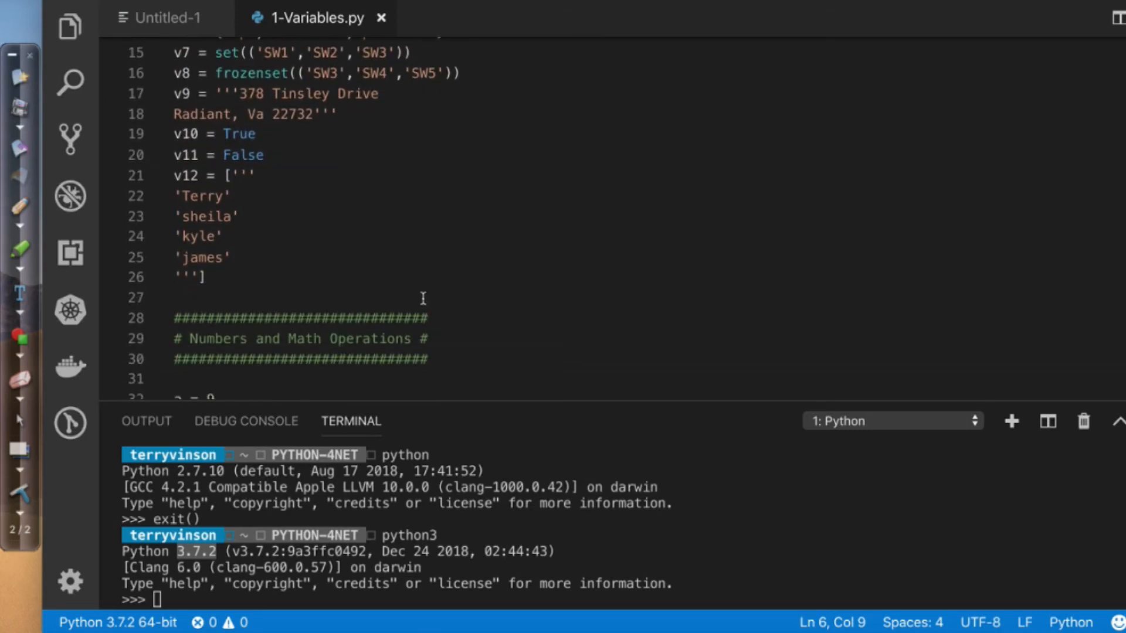
scroll("up", 3)
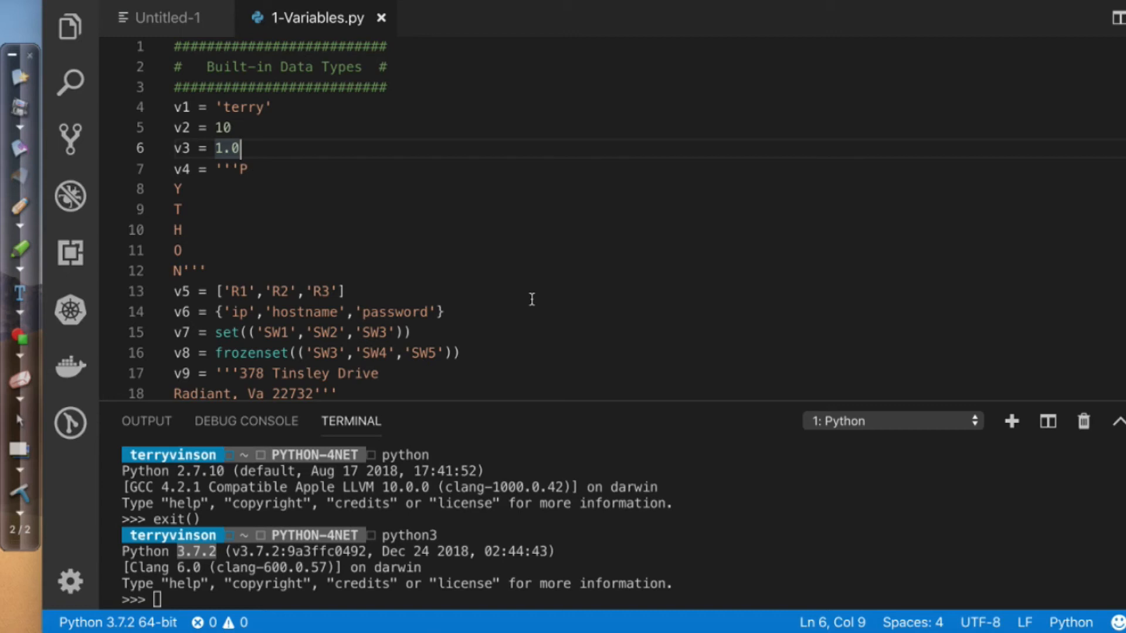
mouse_move(515, 242)
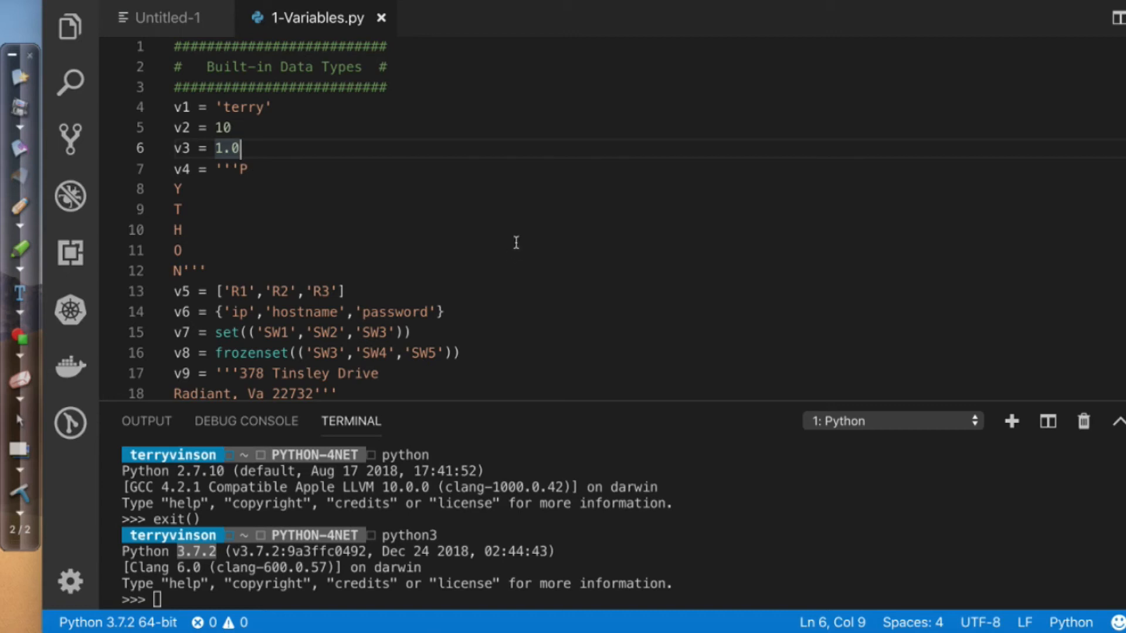
mouse_move(316, 17)
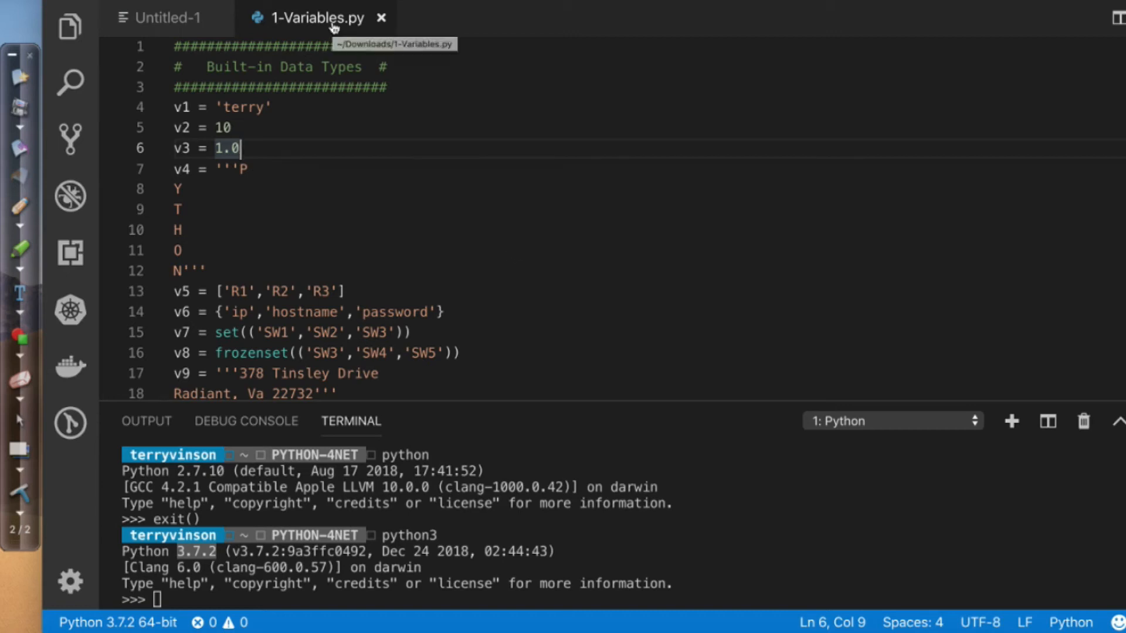